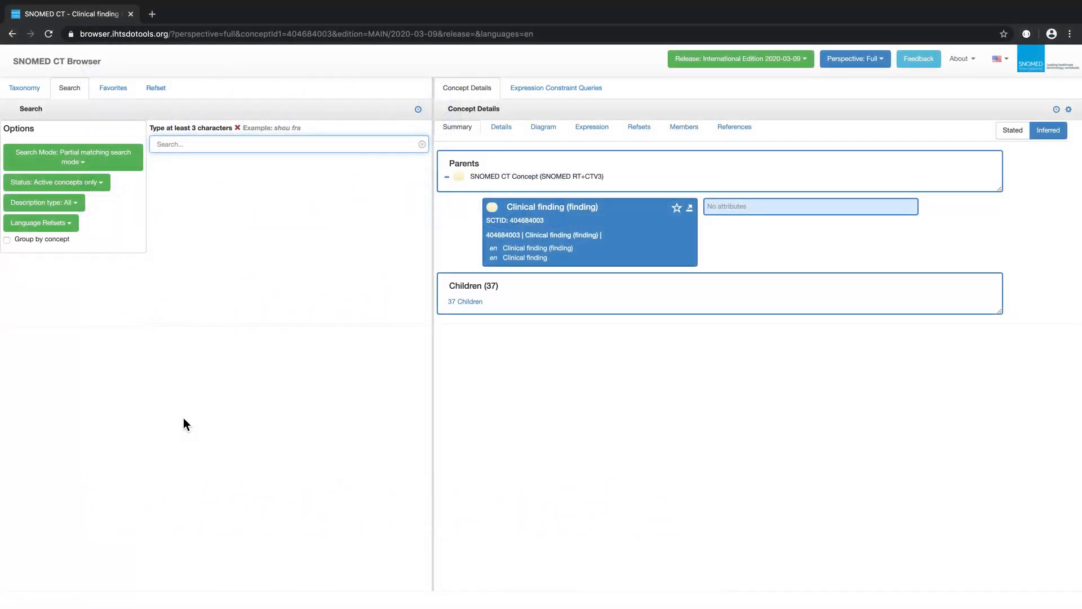
pyautogui.moveTo(259, 316)
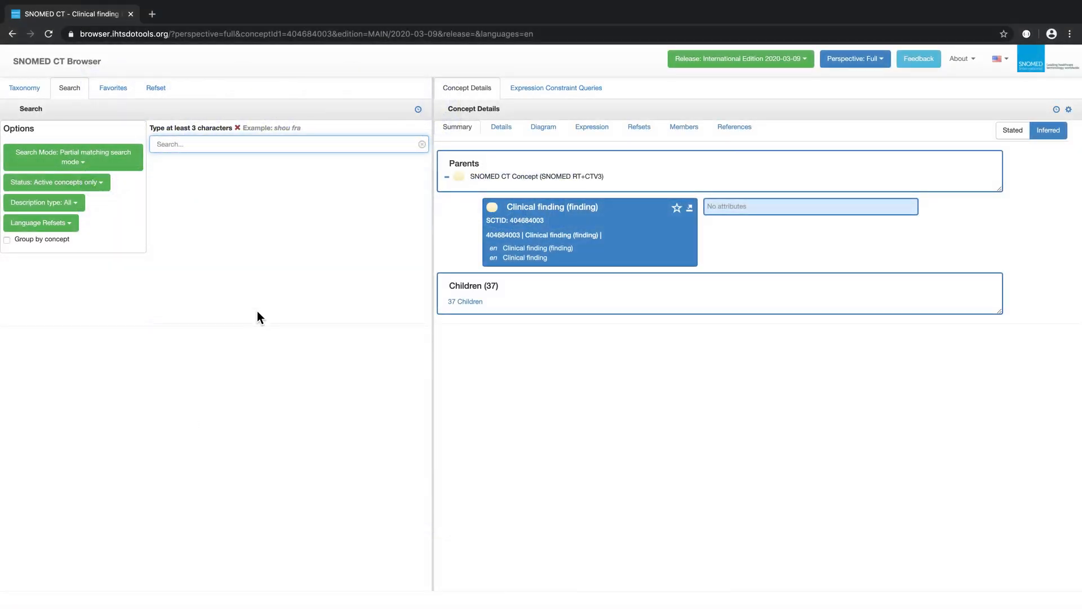
pyautogui.moveTo(859, 88)
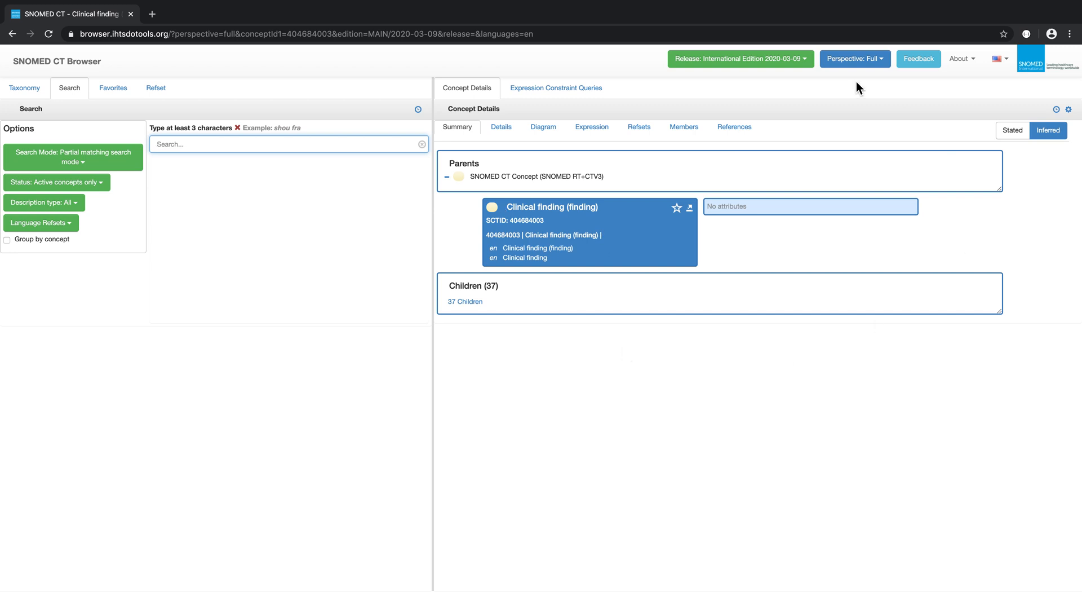
pyautogui.moveTo(435, 434)
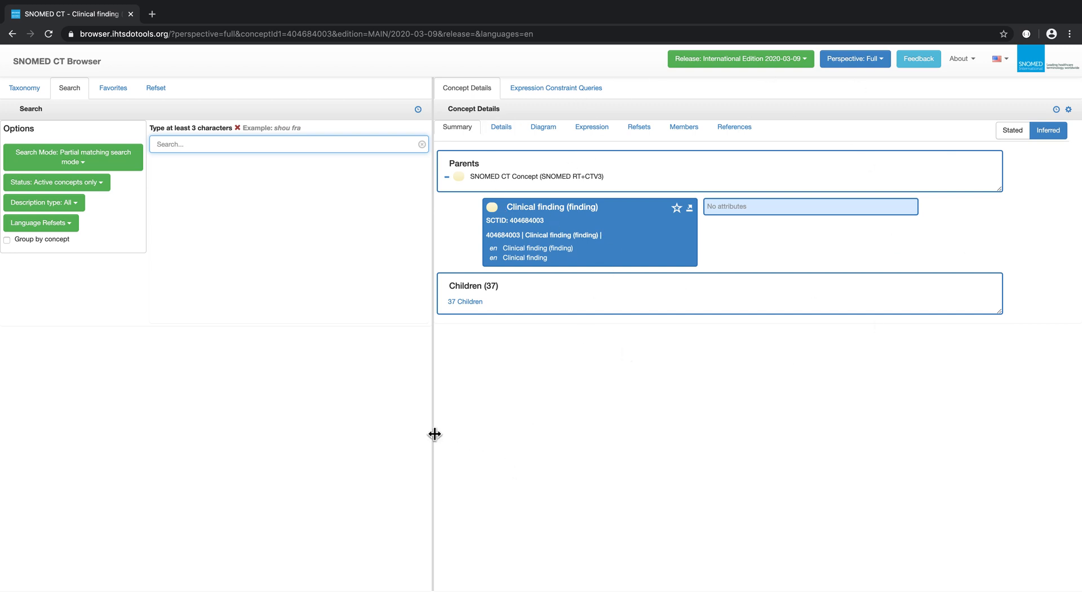
pyautogui.moveTo(334, 204)
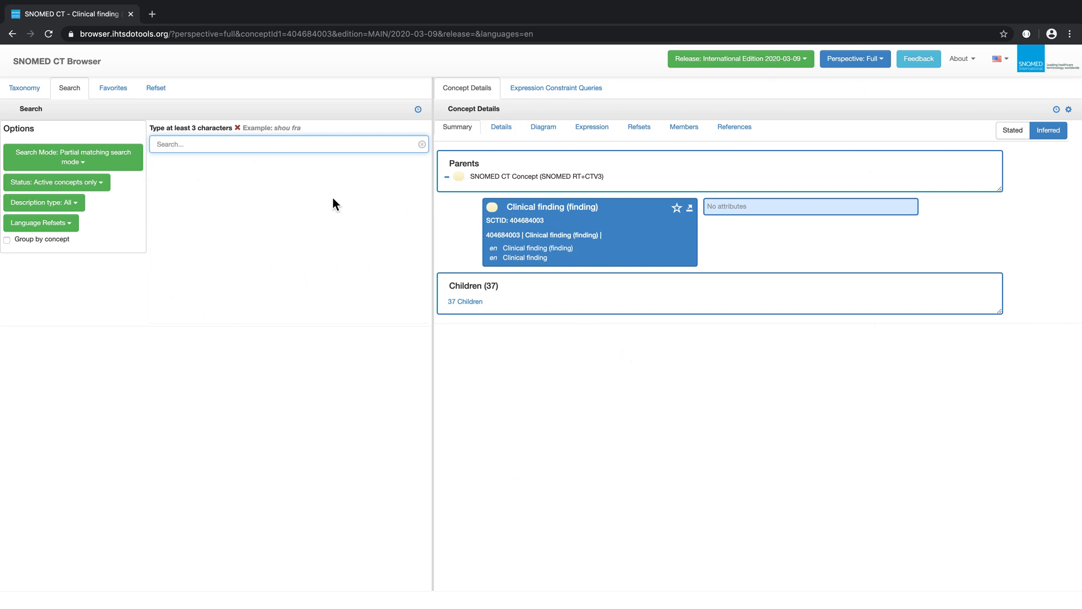
pyautogui.moveTo(310, 293)
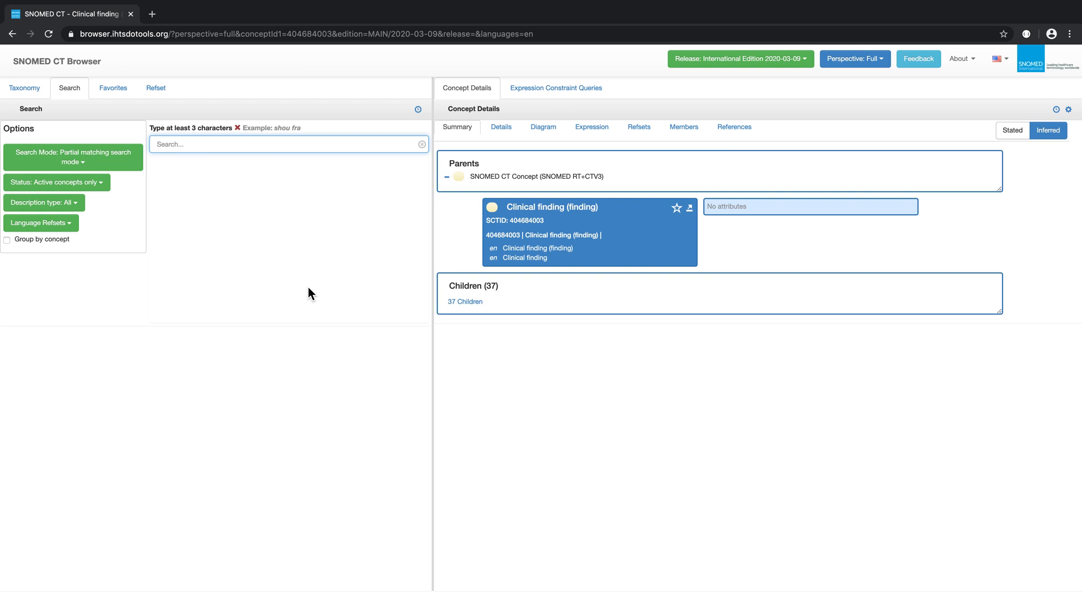
pyautogui.moveTo(113, 88)
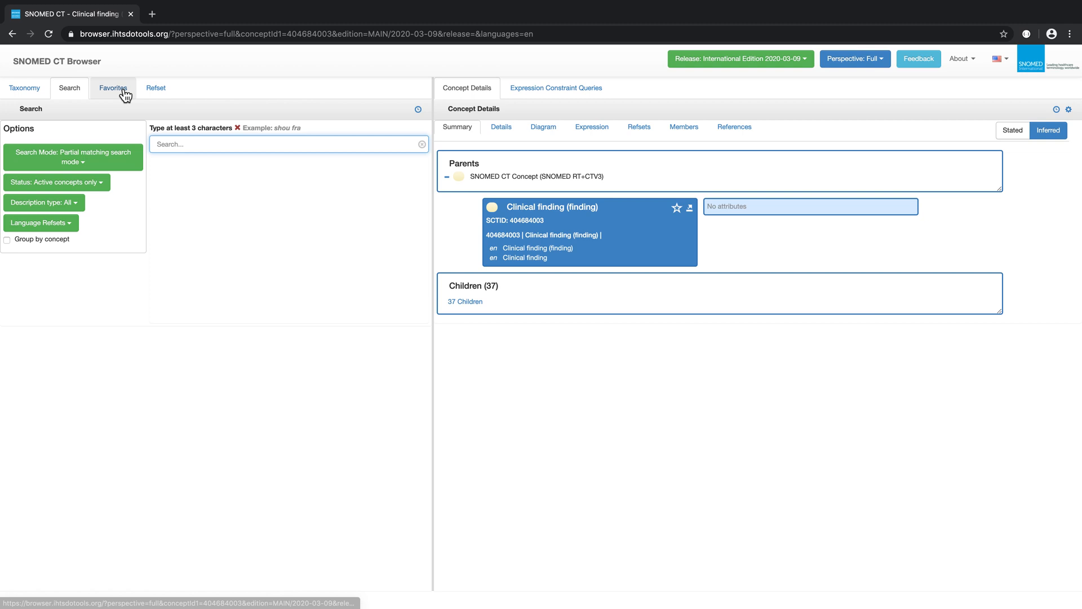
# Open Laparoscopic appendectomy (procedure) from the Favorites list.
pyautogui.click(112, 88)
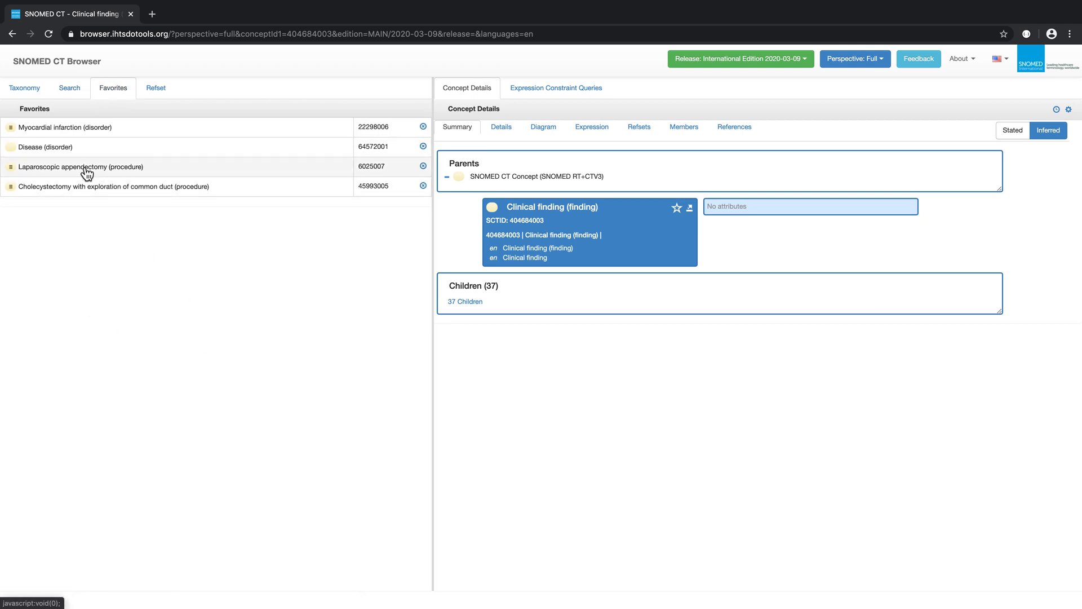
pyautogui.click(81, 167)
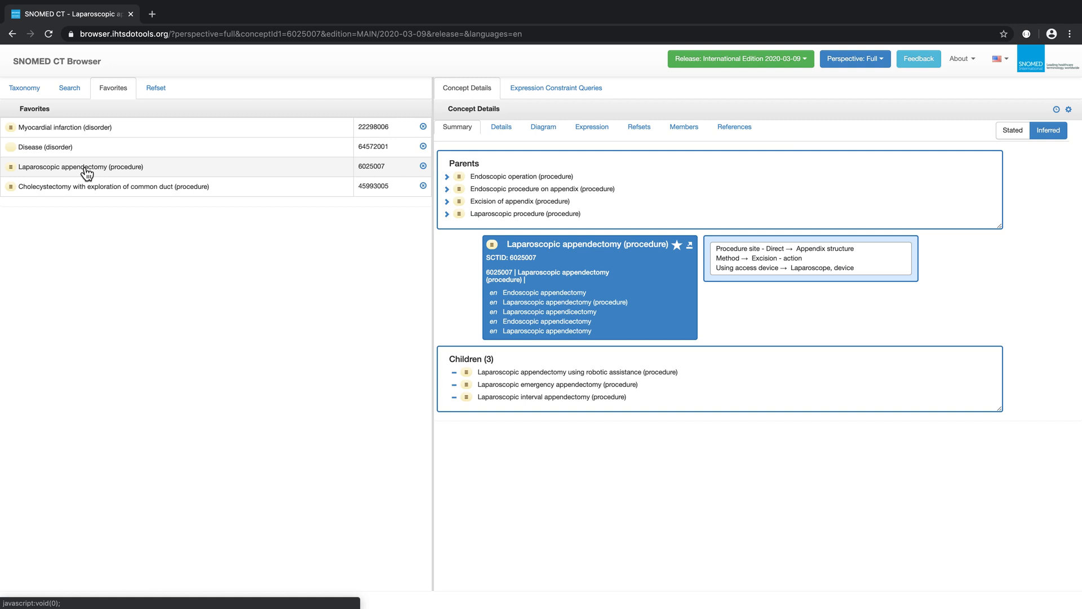
pyautogui.moveTo(457, 163)
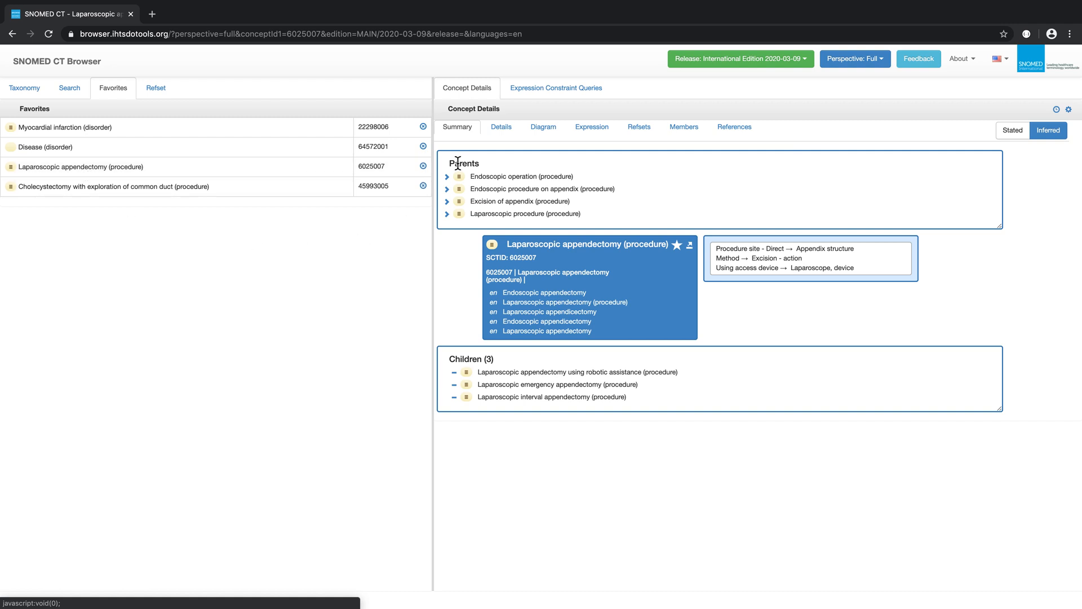
pyautogui.moveTo(459, 317)
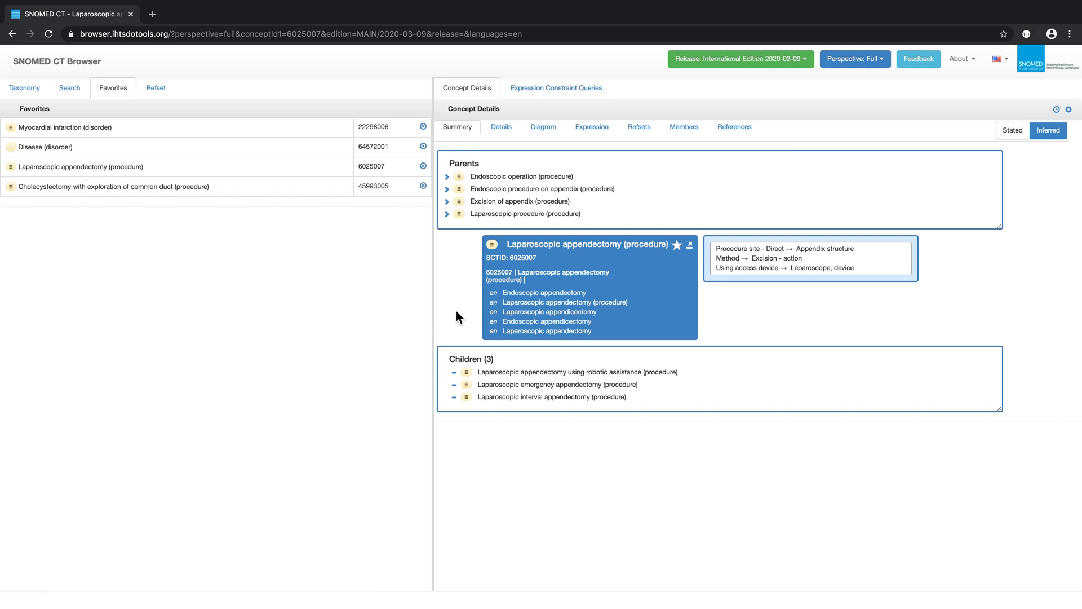
pyautogui.moveTo(527, 321)
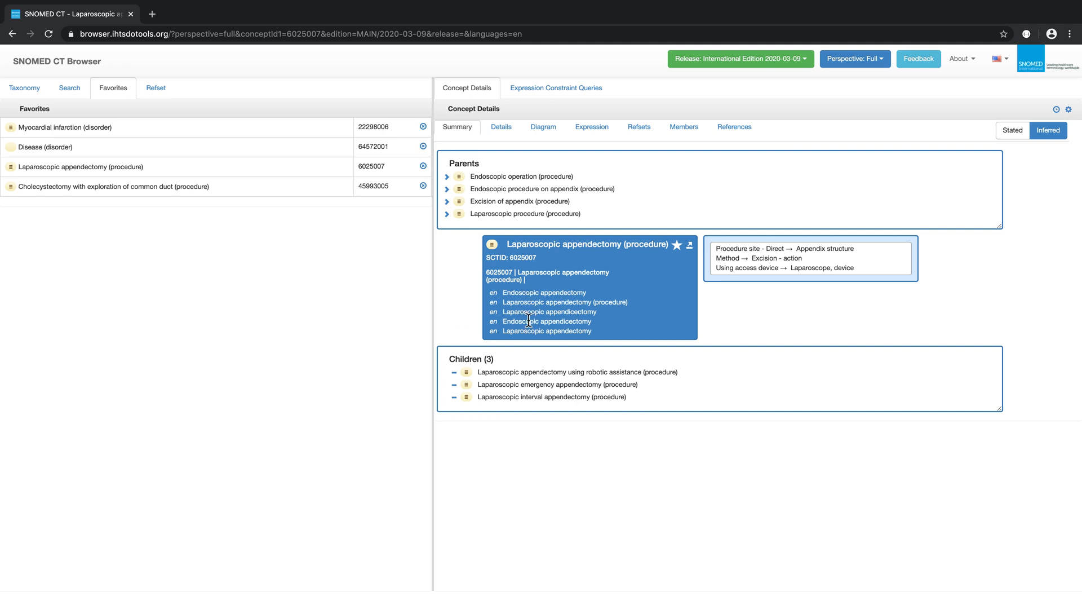
pyautogui.moveTo(504, 241)
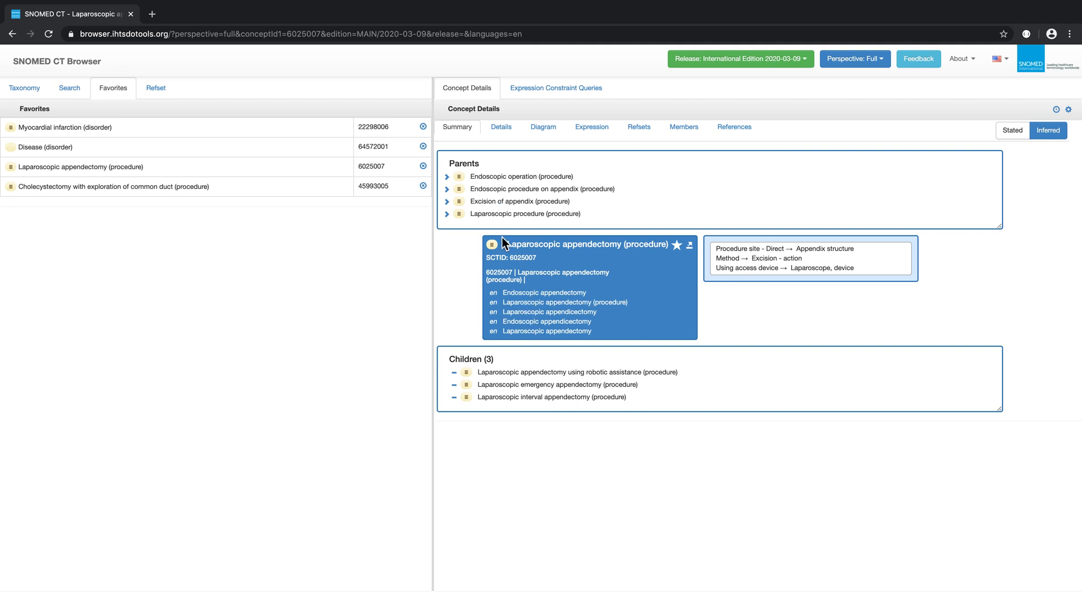
pyautogui.moveTo(508, 222)
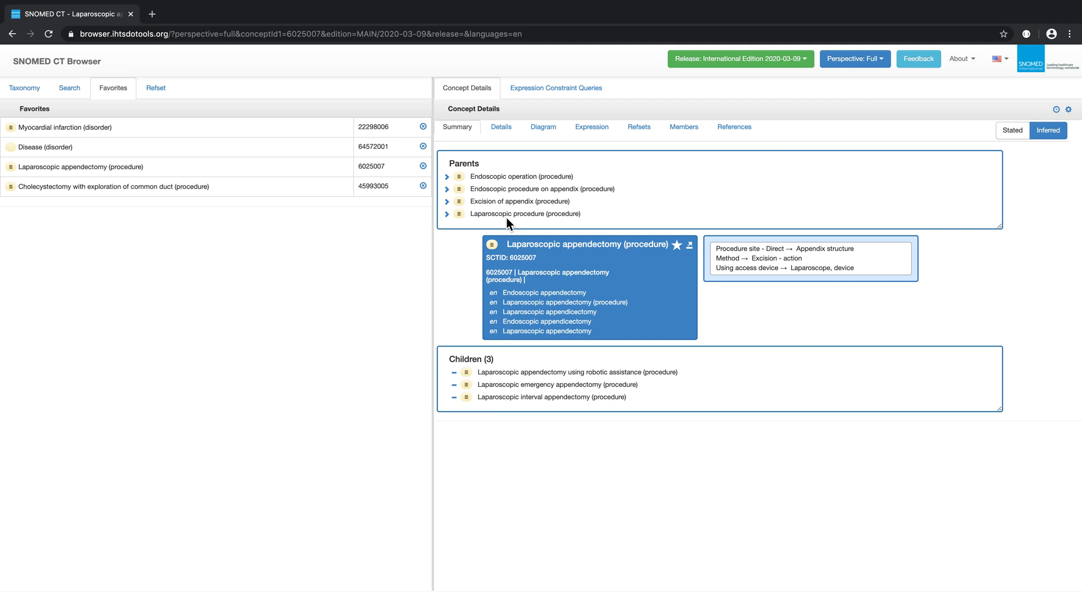
pyautogui.moveTo(510, 330)
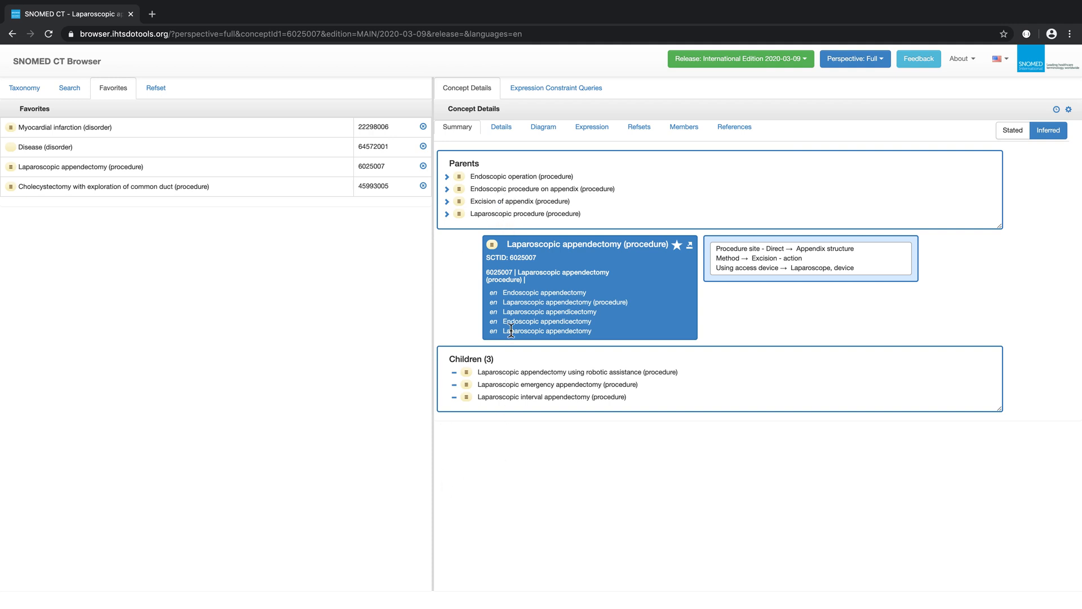
# Expand Laparoscopic procedure's ancestors through Endoscopic procedure to Procedure categorized by device involved.
pyautogui.click(448, 213)
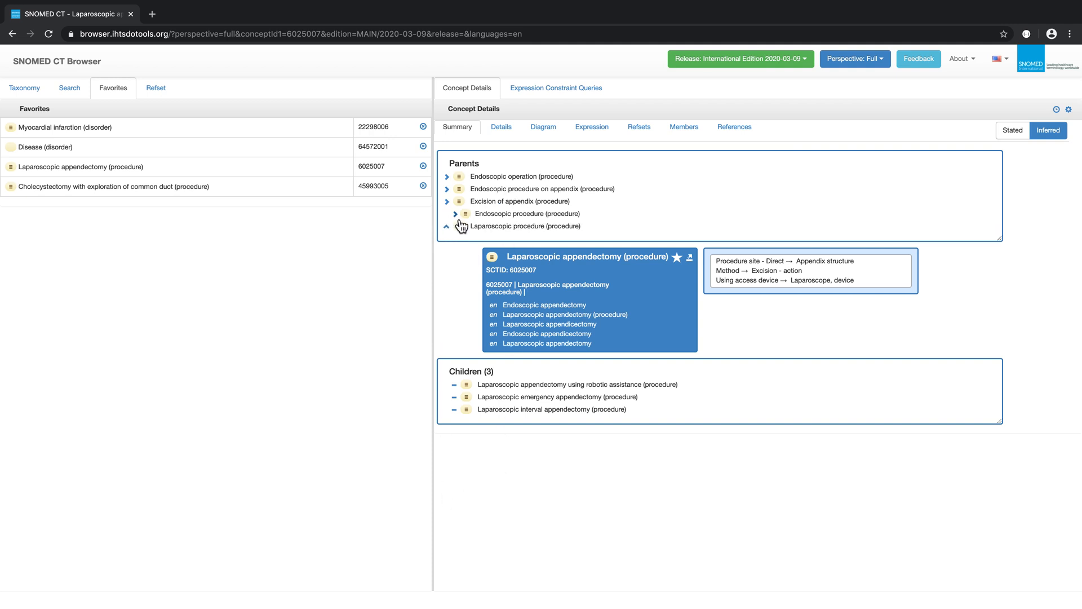
pyautogui.click(454, 213)
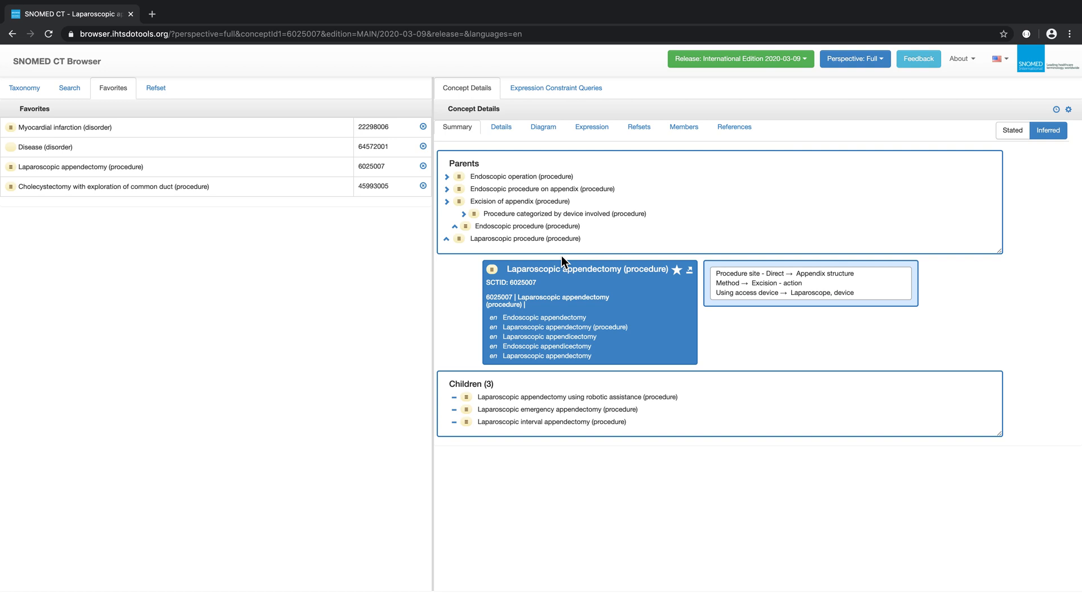
pyautogui.moveTo(679, 339)
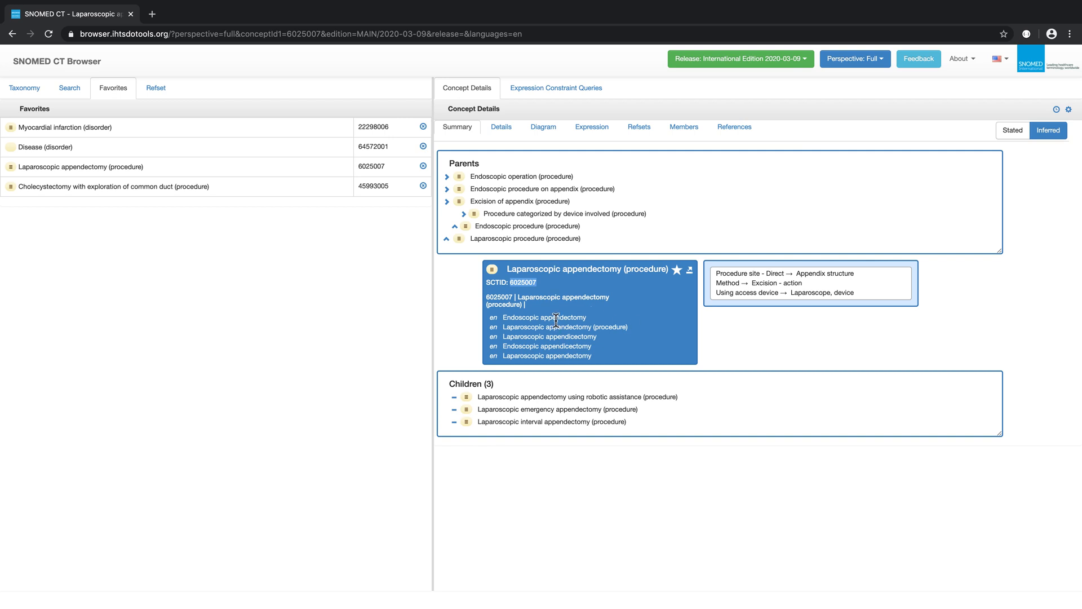
pyautogui.moveTo(559, 357)
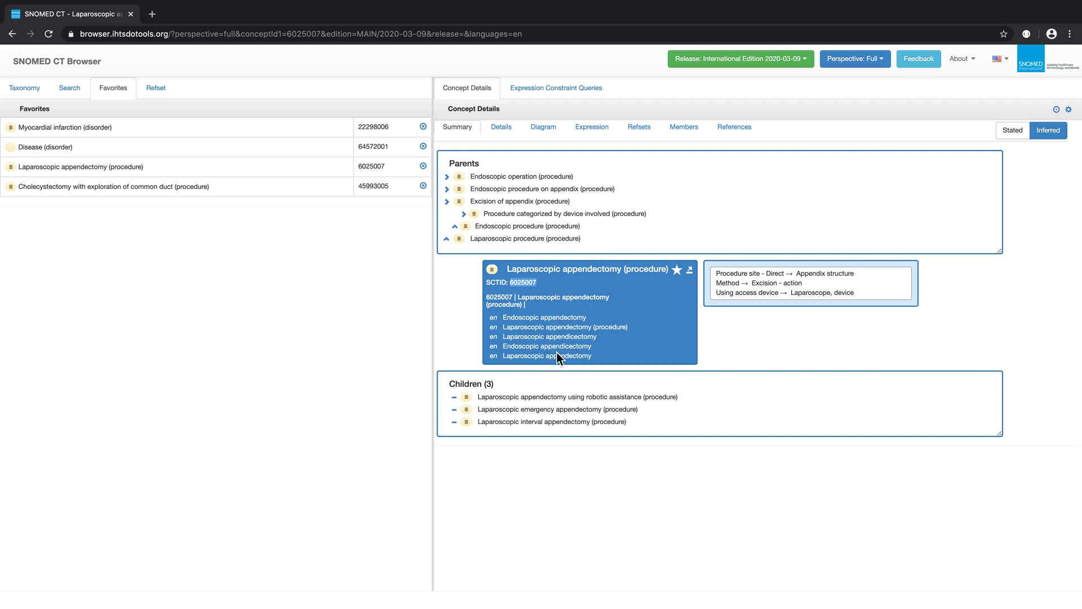
pyautogui.moveTo(682, 309)
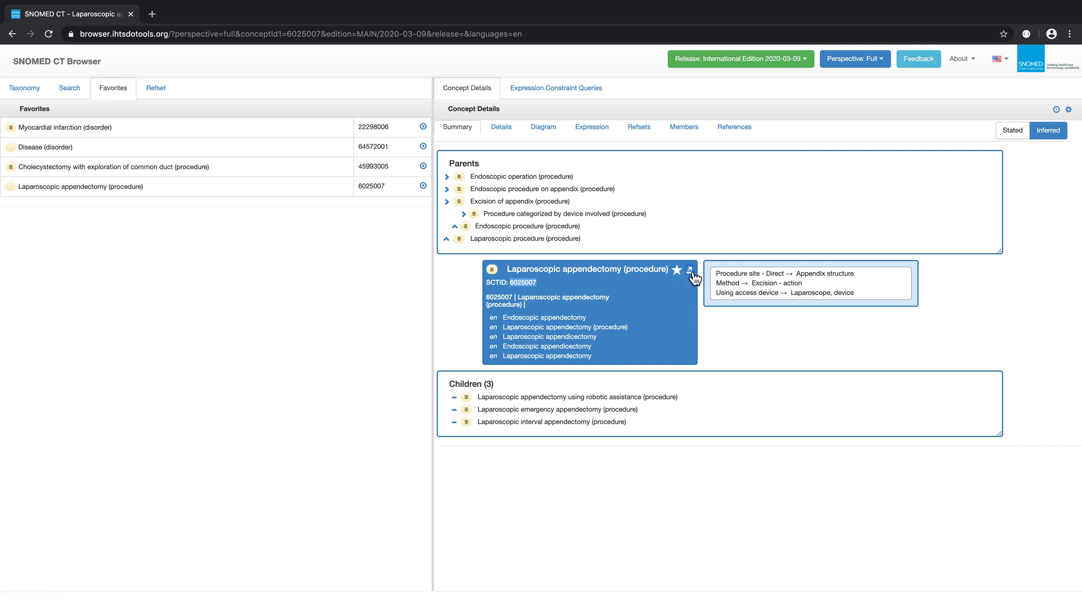
# Copy Laparoscopic appendectomy's concept id plus term via the share options.
pyautogui.click(689, 269)
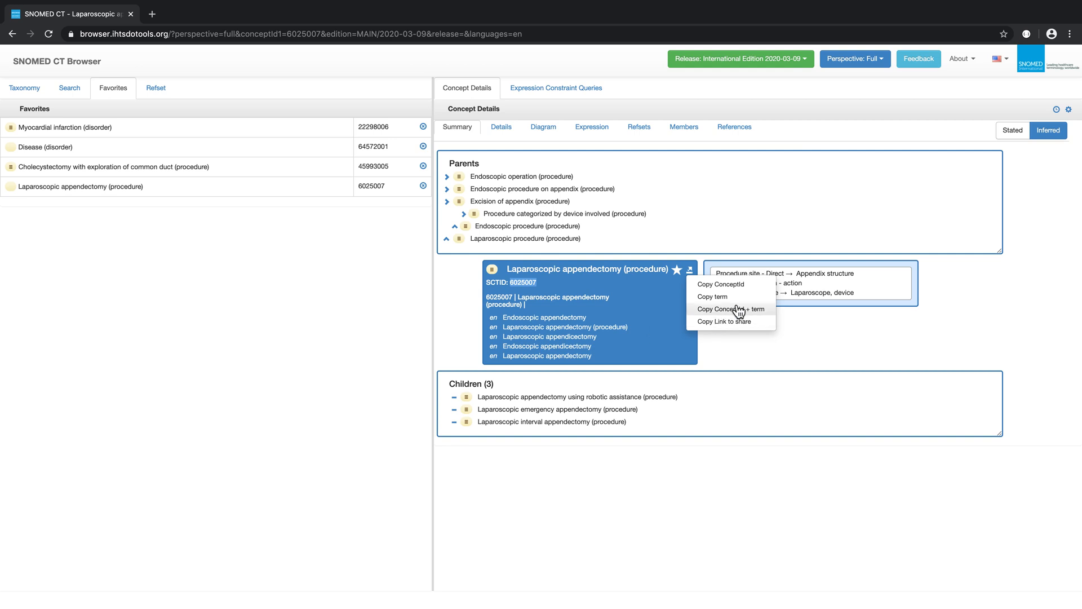
pyautogui.click(731, 309)
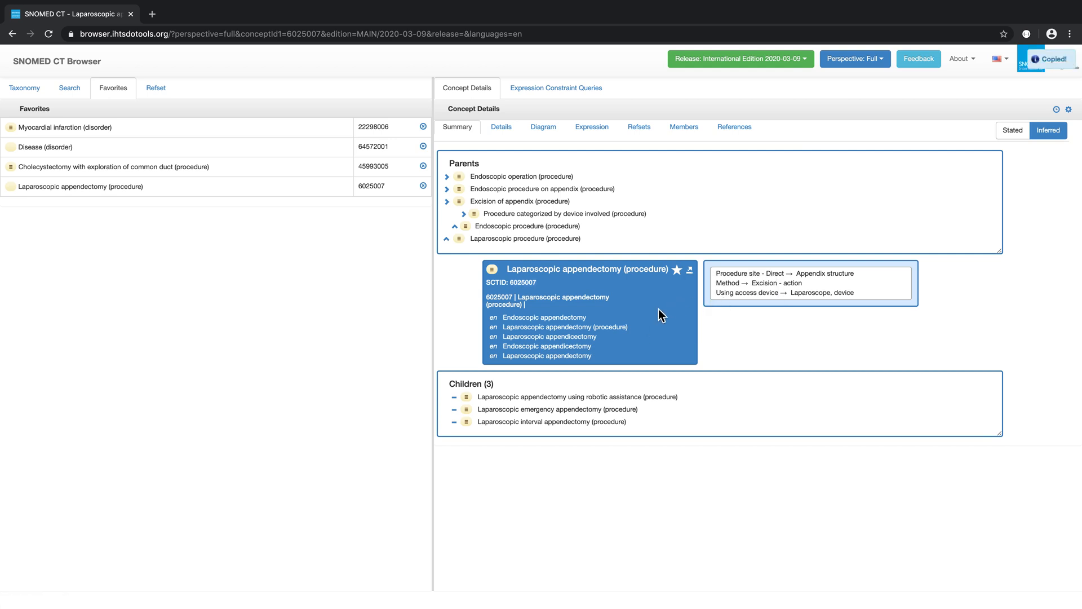
pyautogui.moveTo(919, 276)
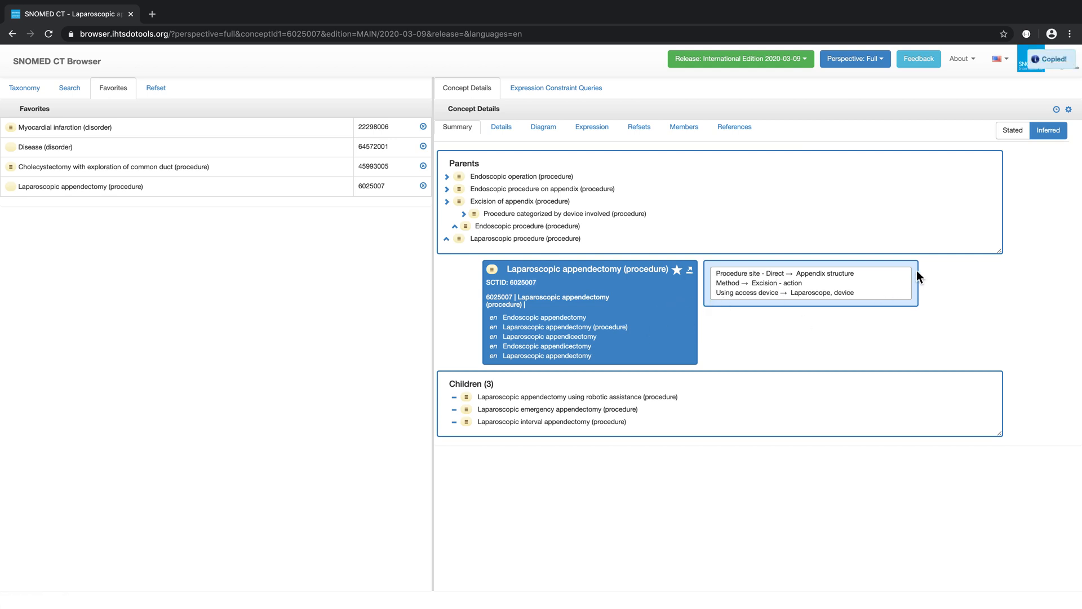
pyautogui.moveTo(886, 270)
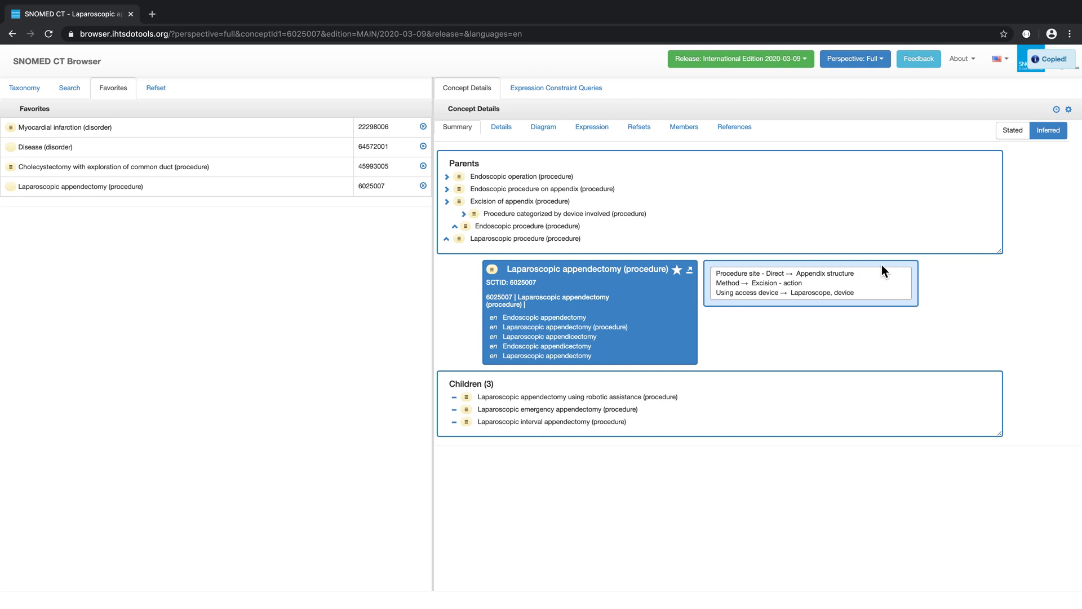
pyautogui.moveTo(736, 345)
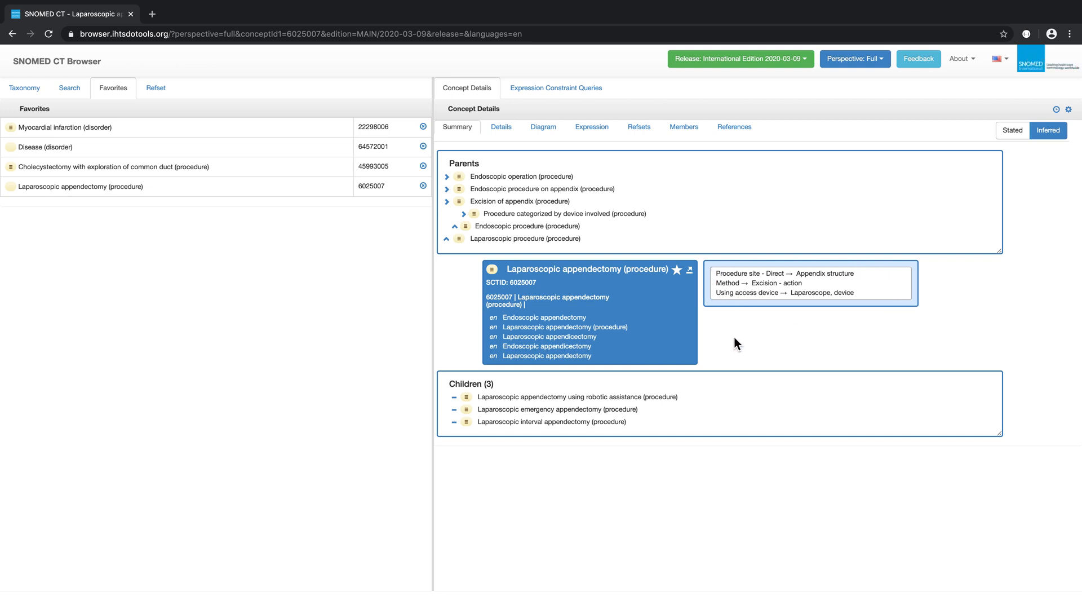
pyautogui.moveTo(745, 282)
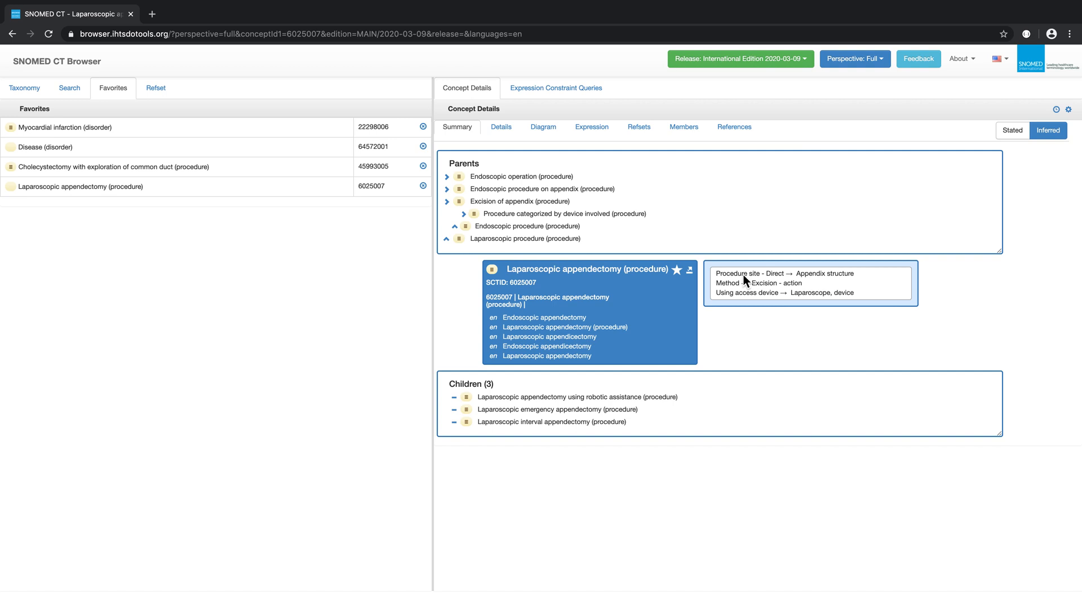
pyautogui.moveTo(841, 355)
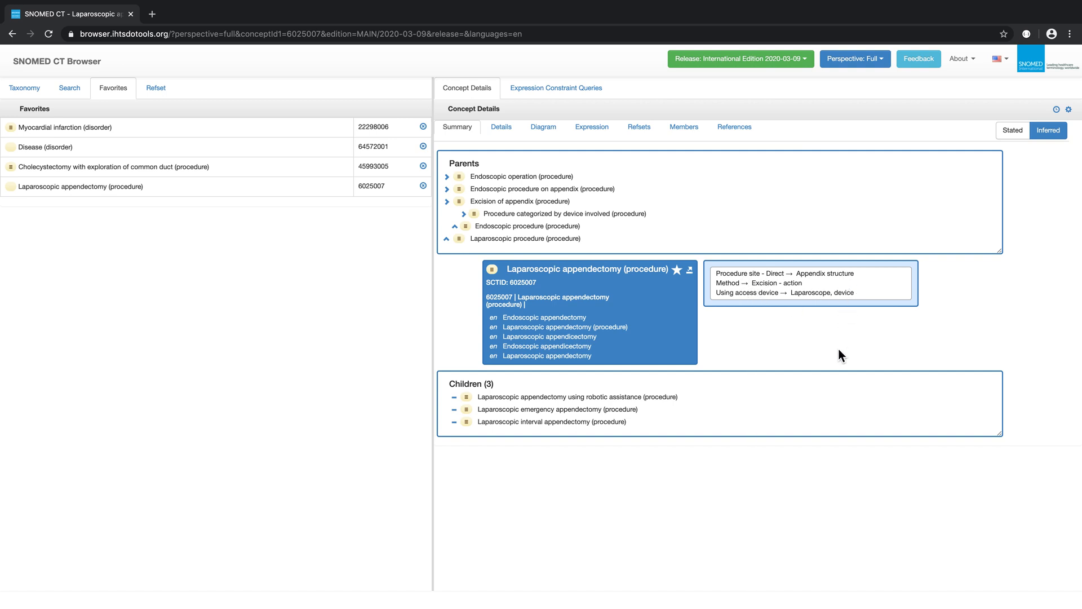
pyautogui.moveTo(85, 170)
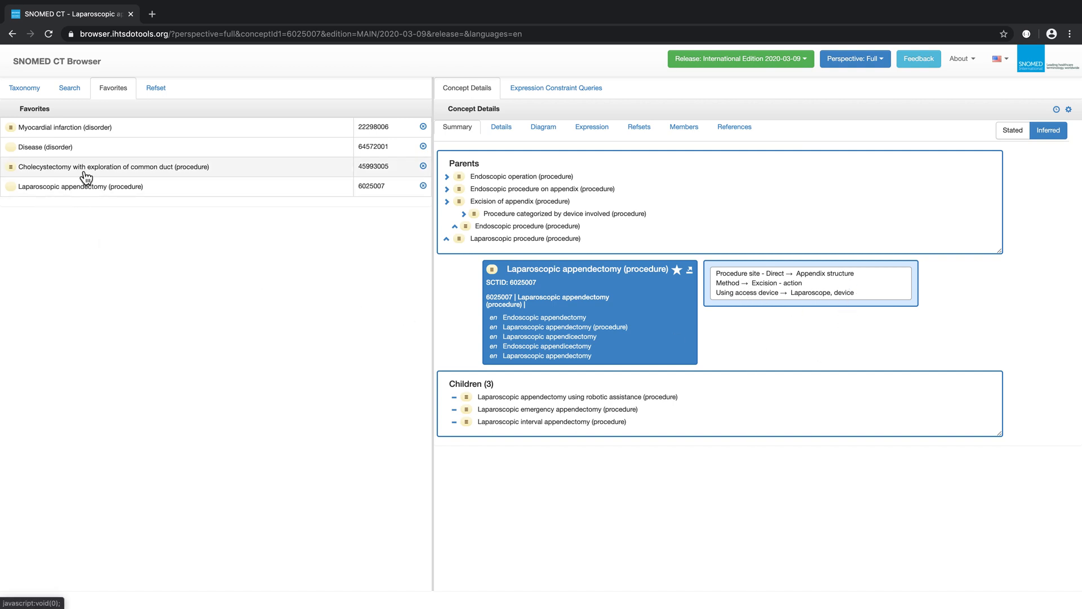
pyautogui.click(114, 167)
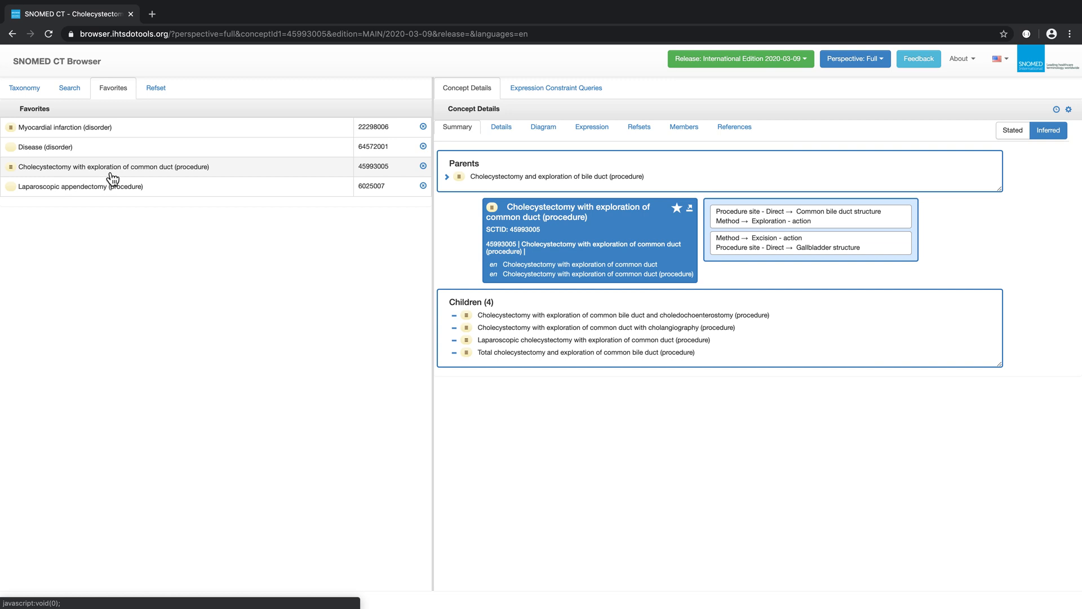
pyautogui.moveTo(886, 228)
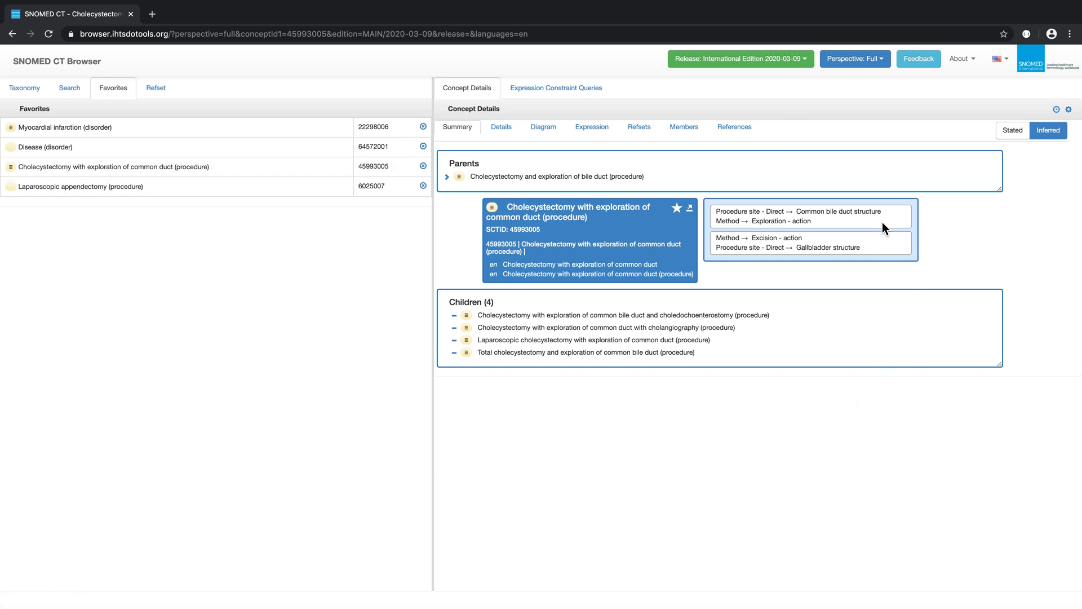
pyautogui.moveTo(885, 256)
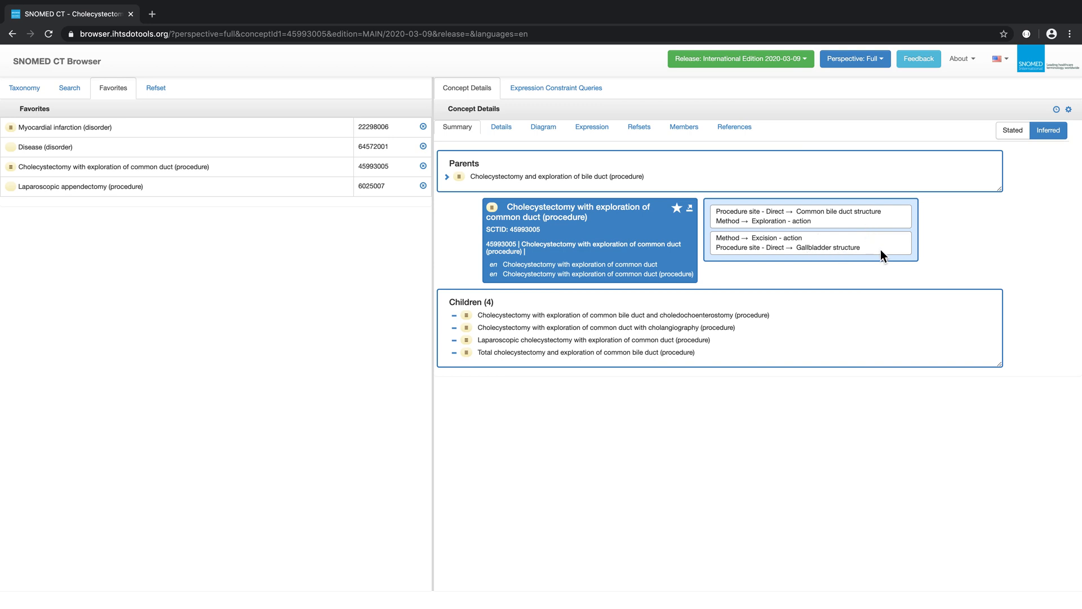
pyautogui.moveTo(966, 257)
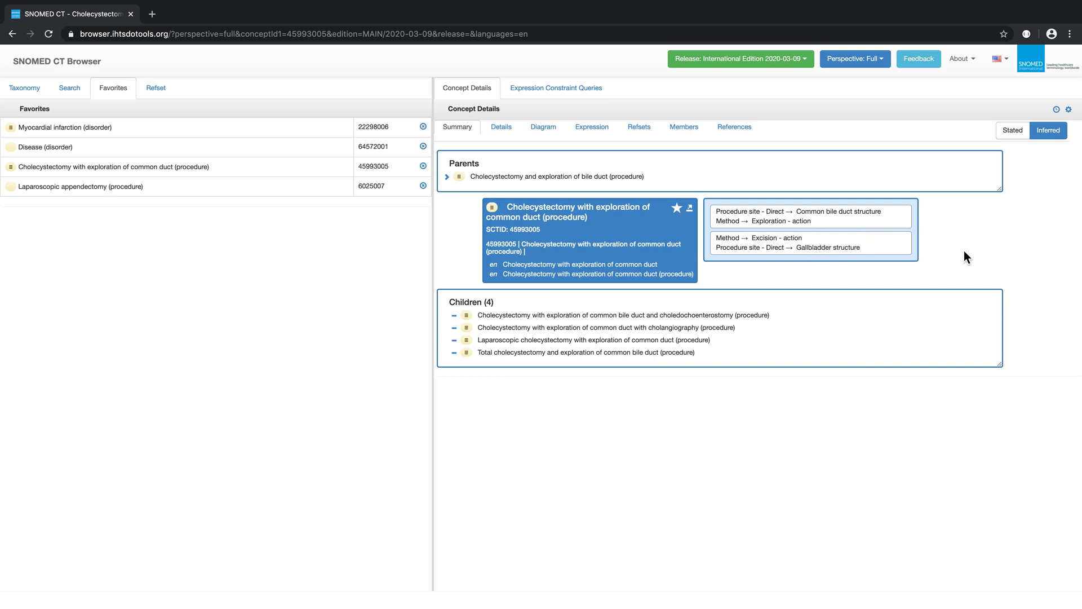
pyautogui.moveTo(499, 312)
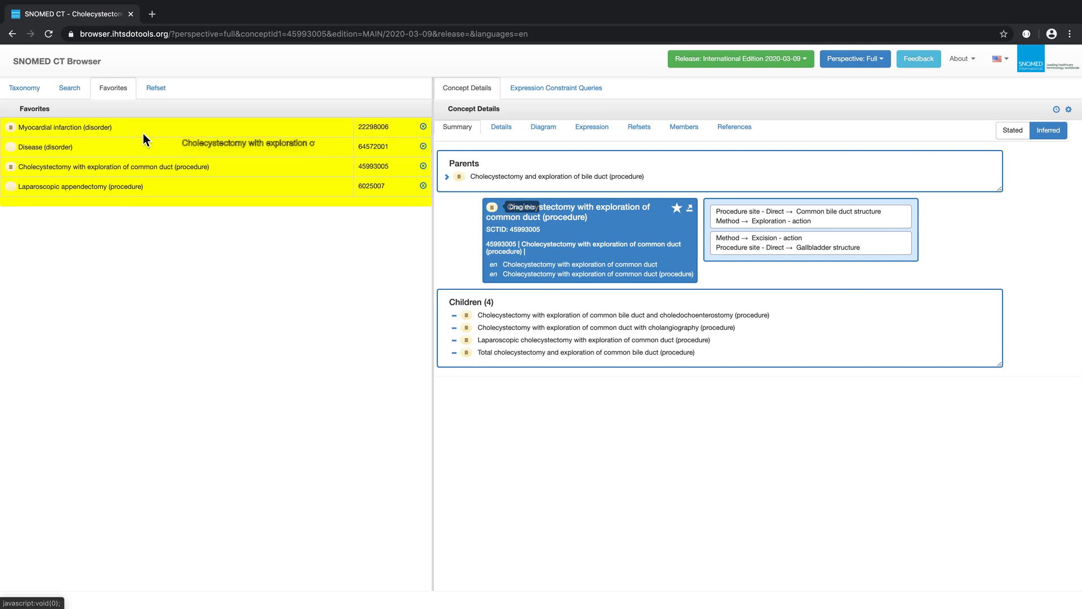
# Show Cholecystectomy with exploration of common duct in the taxonomy tree, expanded to its four children.
pyautogui.click(24, 88)
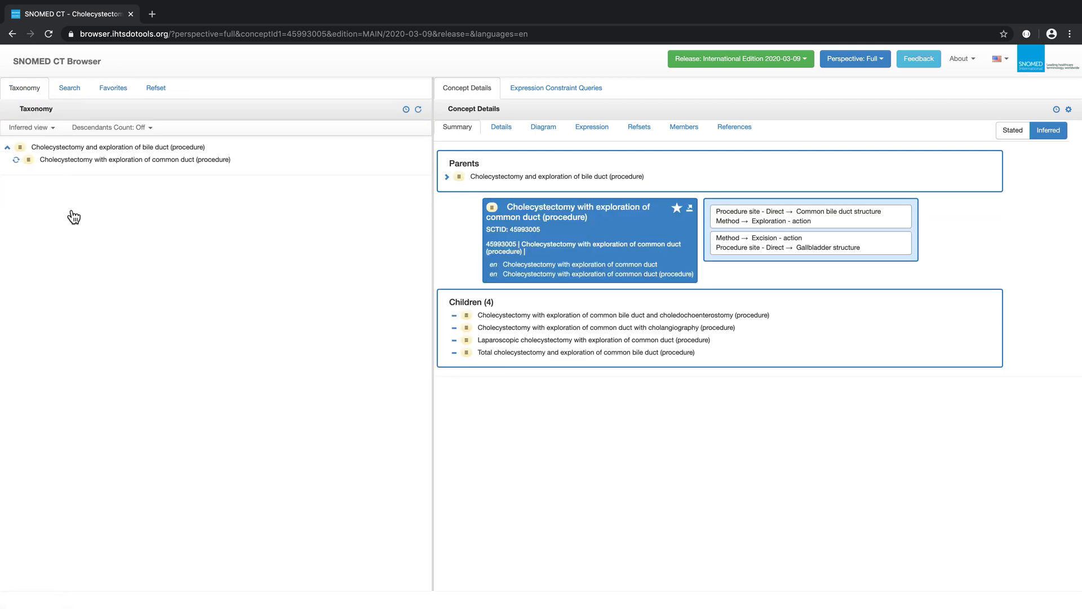
pyautogui.click(14, 159)
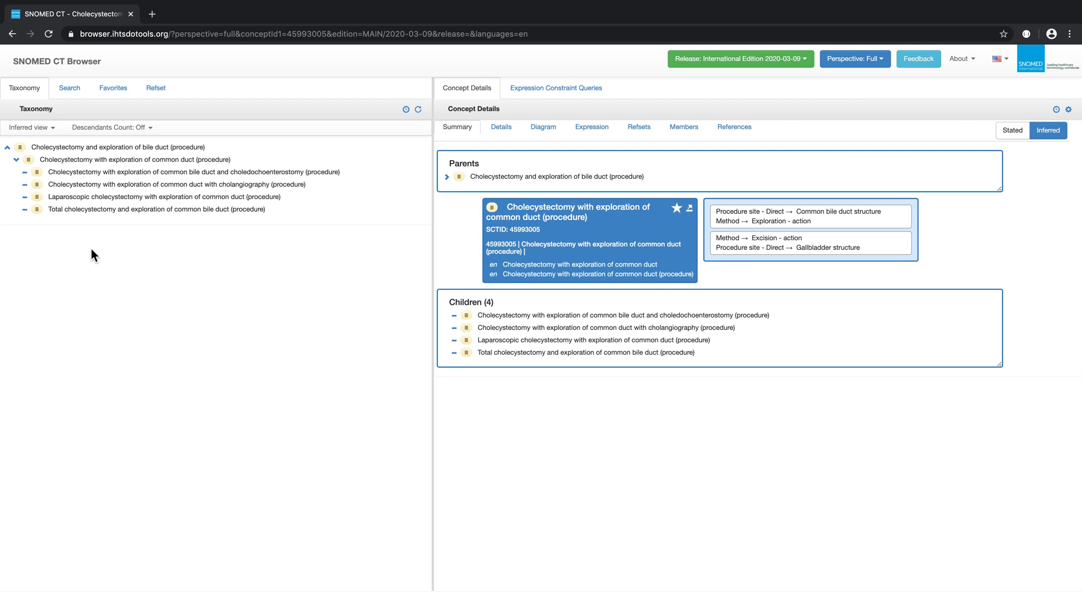
pyautogui.moveTo(442, 242)
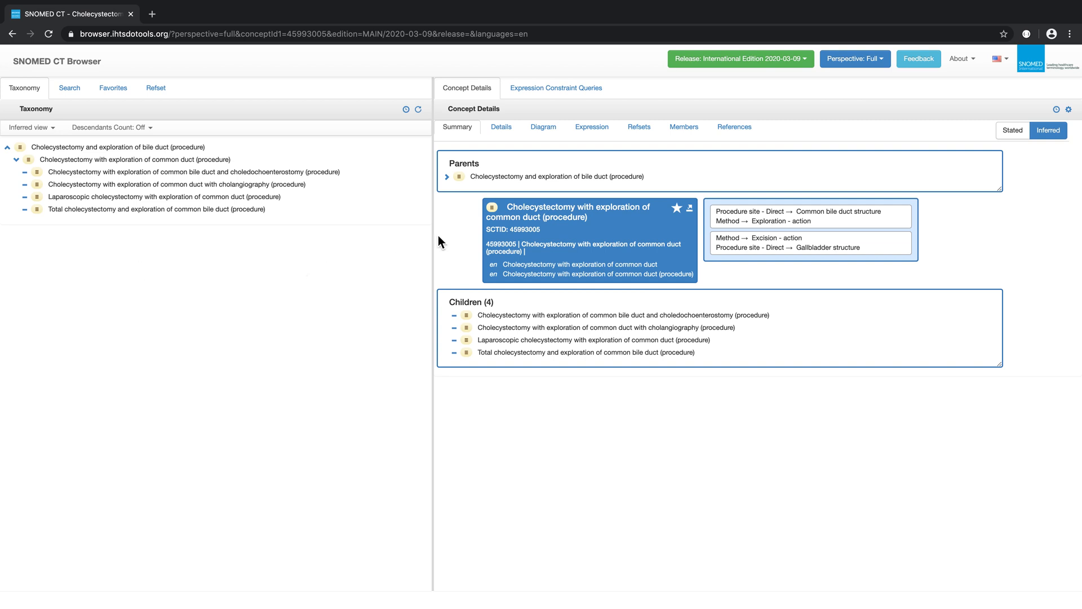
# Show the Details view with US/GB descriptions and inferred relationships for the concept.
pyautogui.click(500, 128)
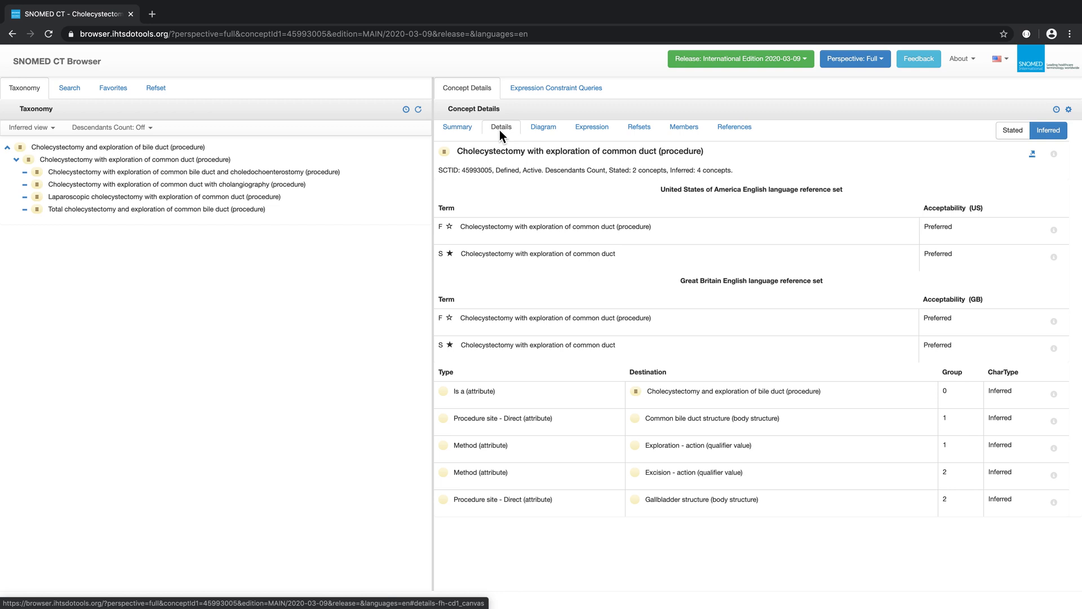
pyautogui.moveTo(563, 330)
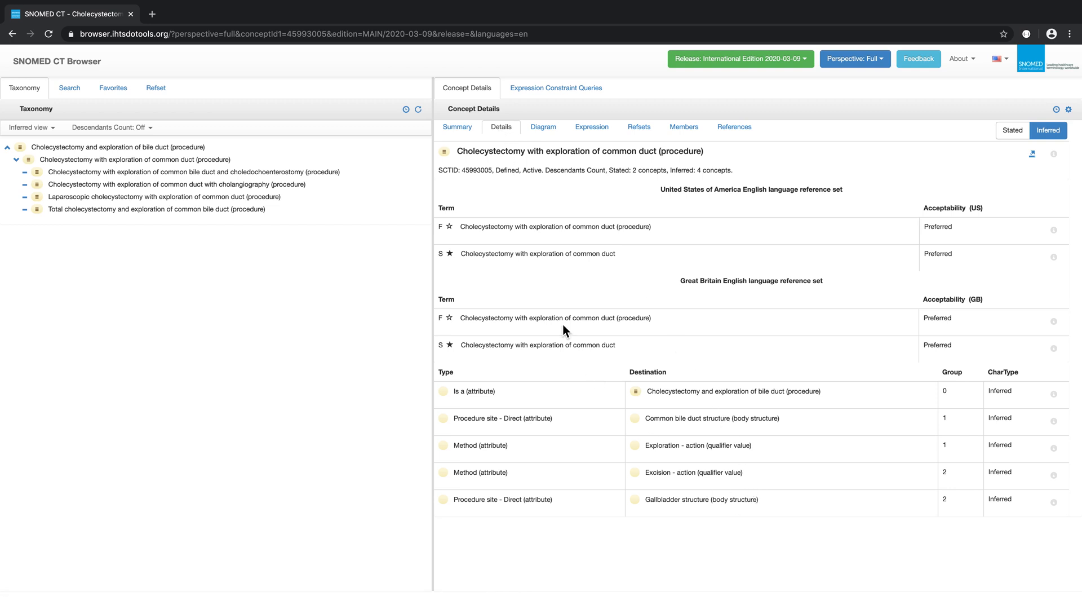
pyautogui.moveTo(528, 346)
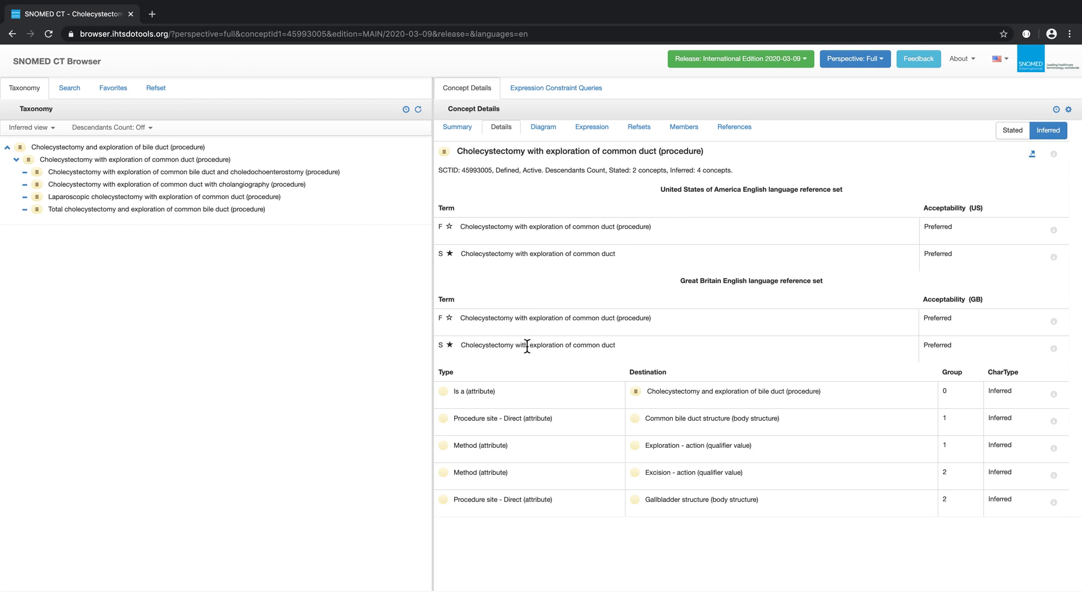
pyautogui.moveTo(620, 510)
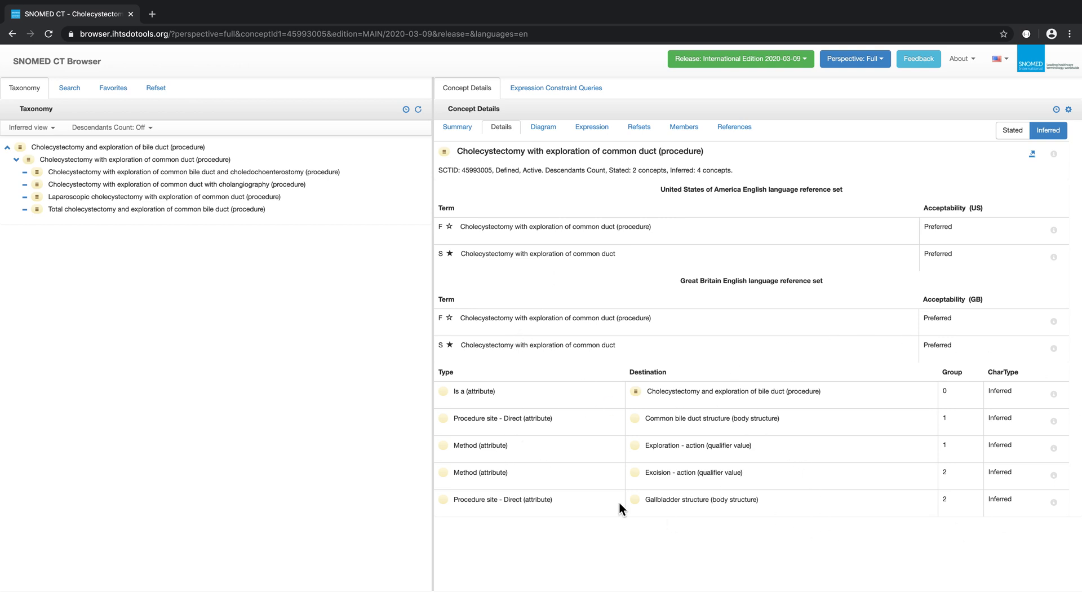
pyautogui.moveTo(964, 443)
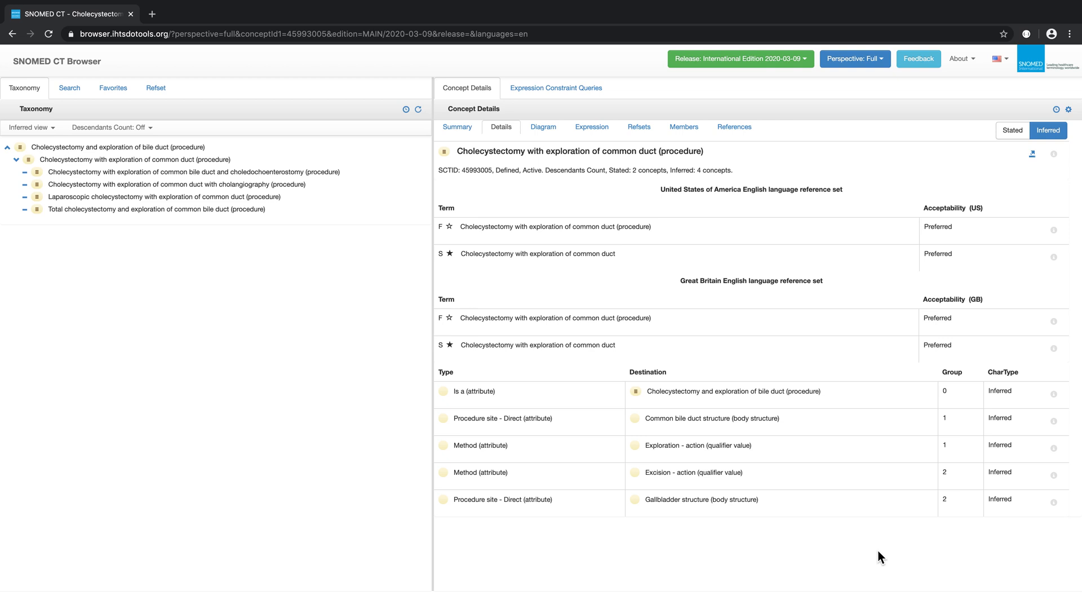
pyautogui.moveTo(1054, 257)
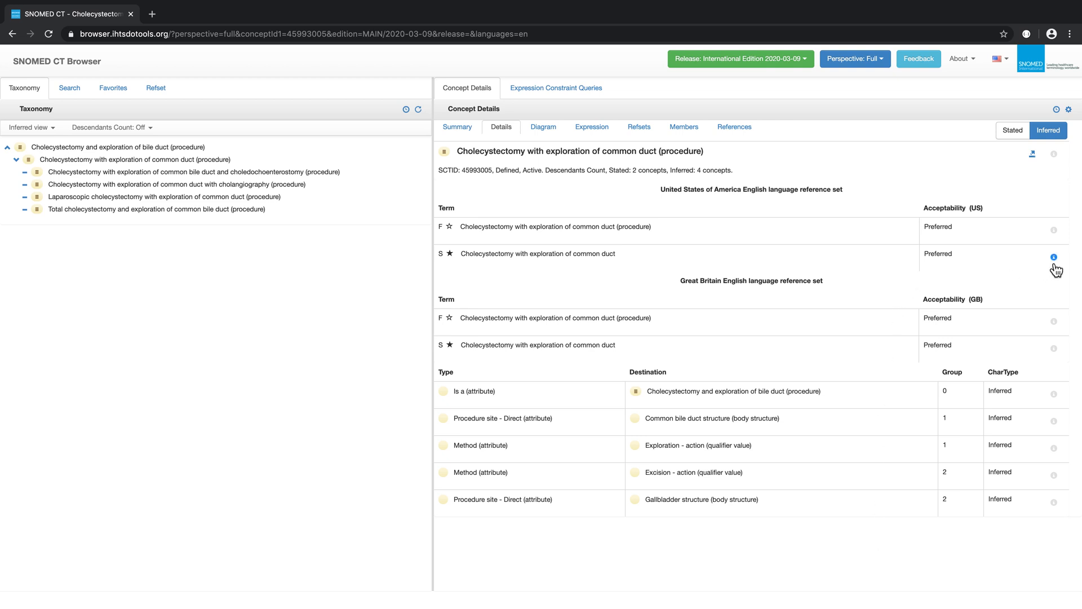
pyautogui.moveTo(1059, 527)
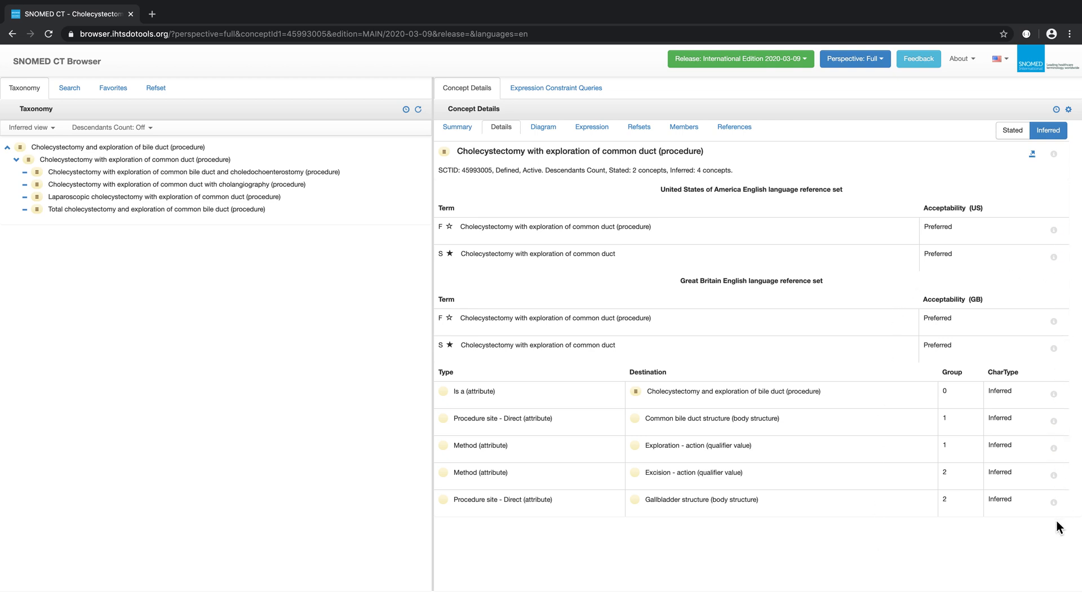
pyautogui.moveTo(989, 272)
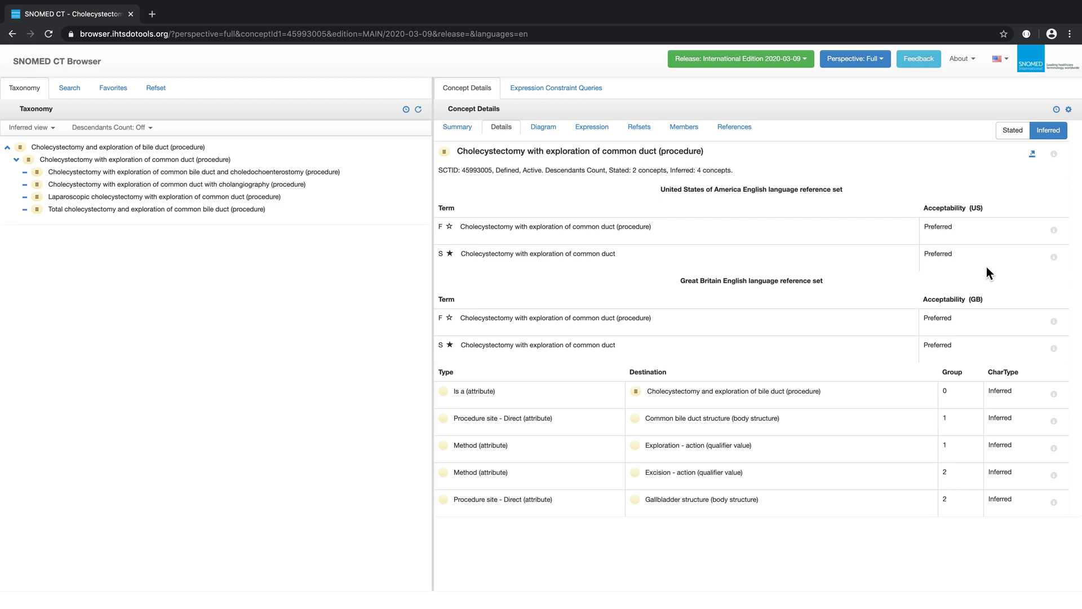
pyautogui.moveTo(1044, 279)
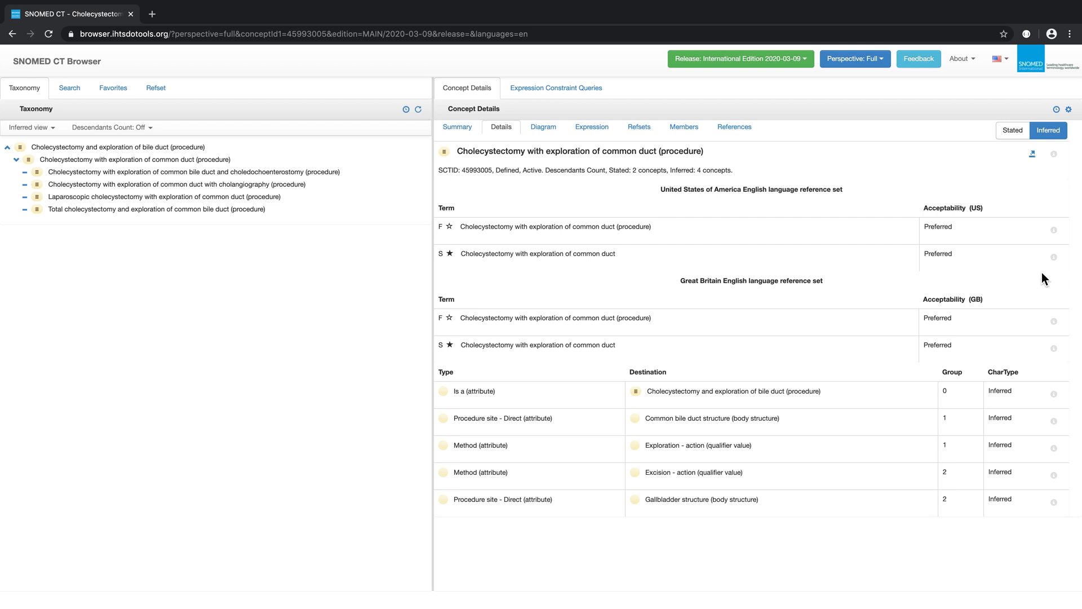
pyautogui.moveTo(1054, 257)
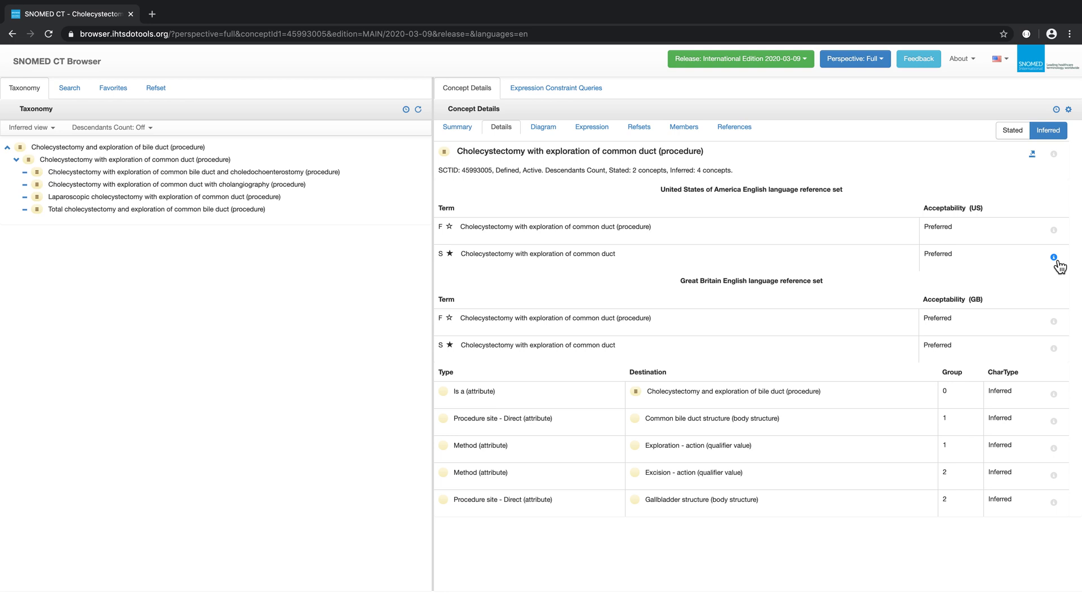
pyautogui.moveTo(543, 128)
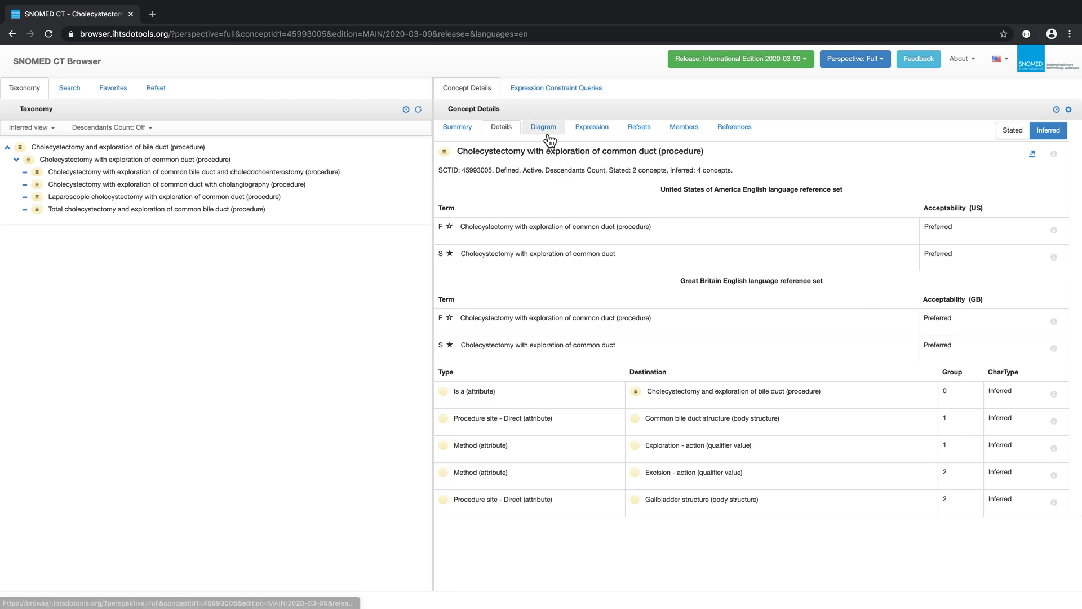
# View the concept's definition diagram, then its logical expressions.
pyautogui.click(542, 126)
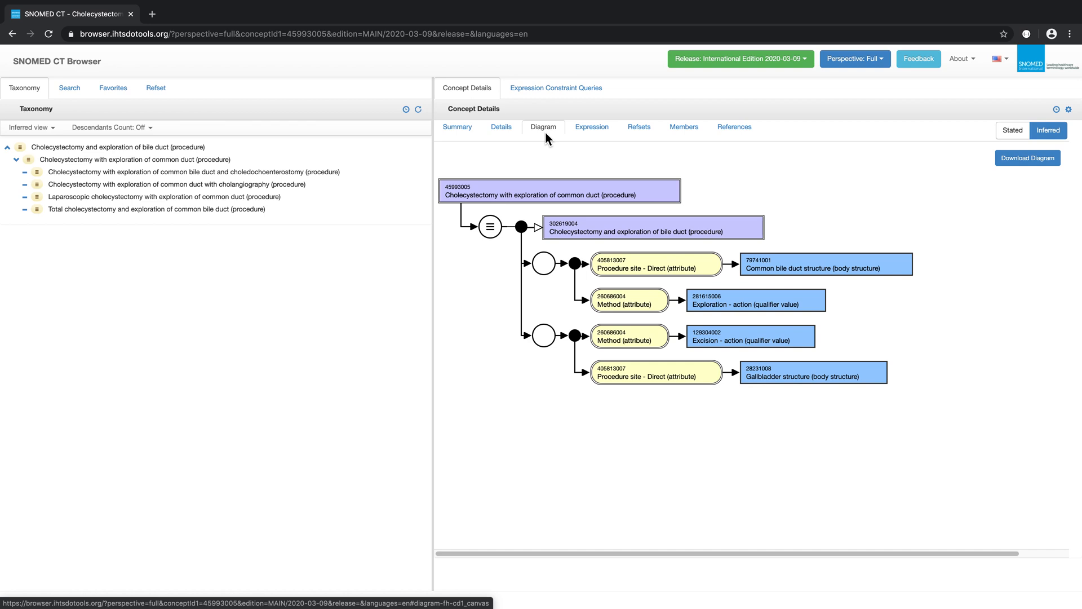
pyautogui.moveTo(816, 211)
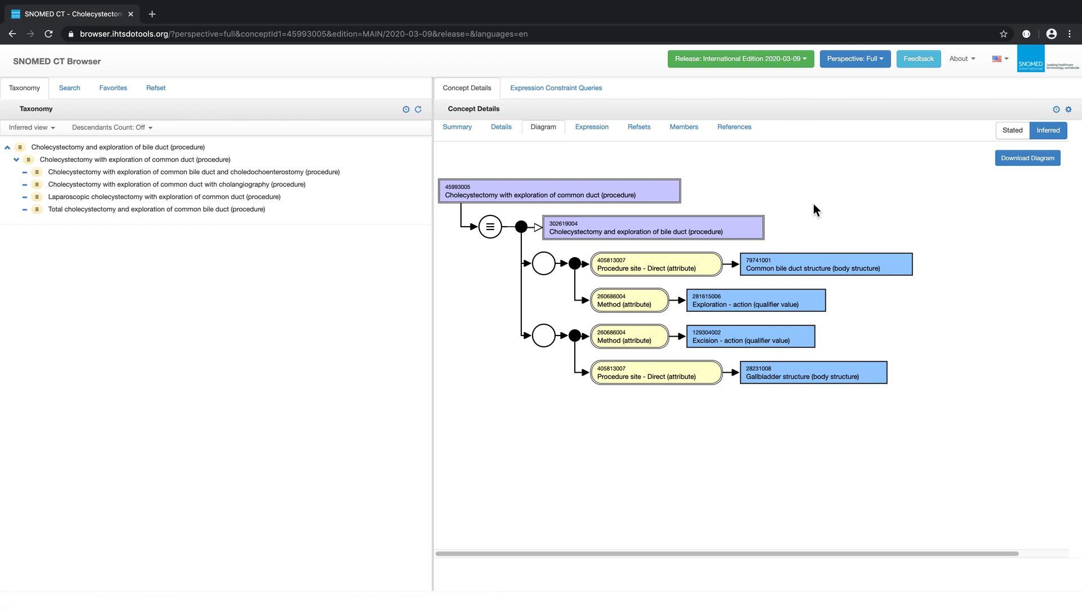
pyautogui.moveTo(661, 181)
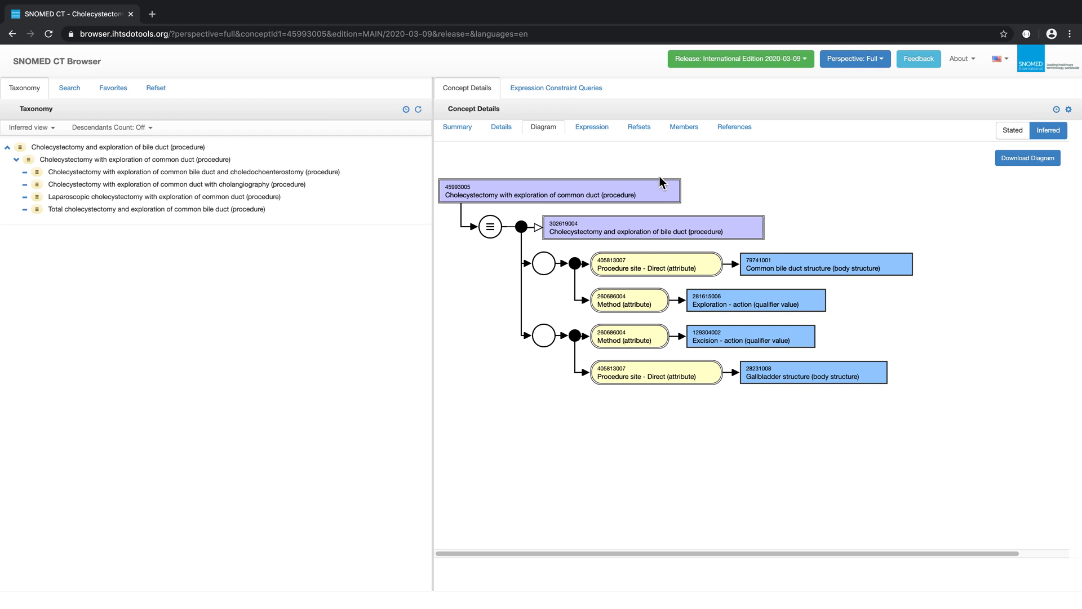
pyautogui.click(591, 127)
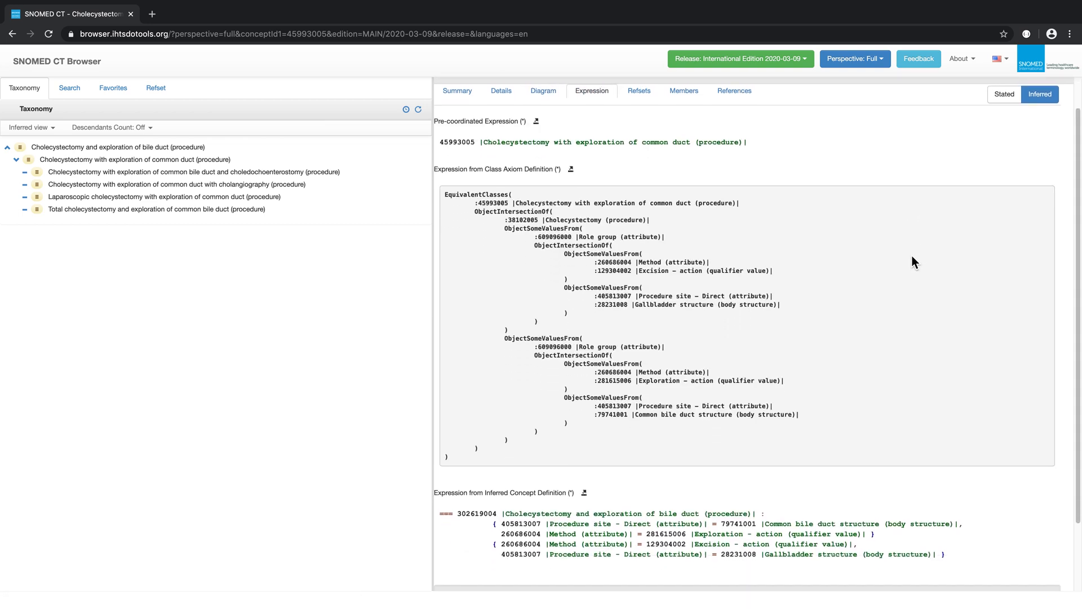
# Review the pre-coordinated, axiom and inferred expressions and return to the Summary view.
pyautogui.scroll(3)
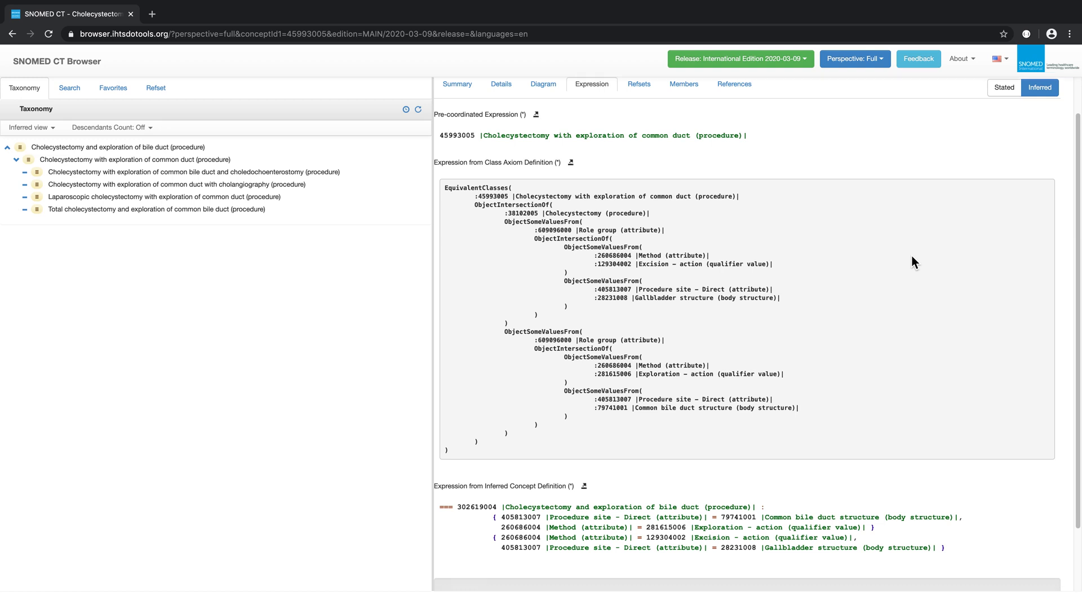
pyautogui.moveTo(764, 522)
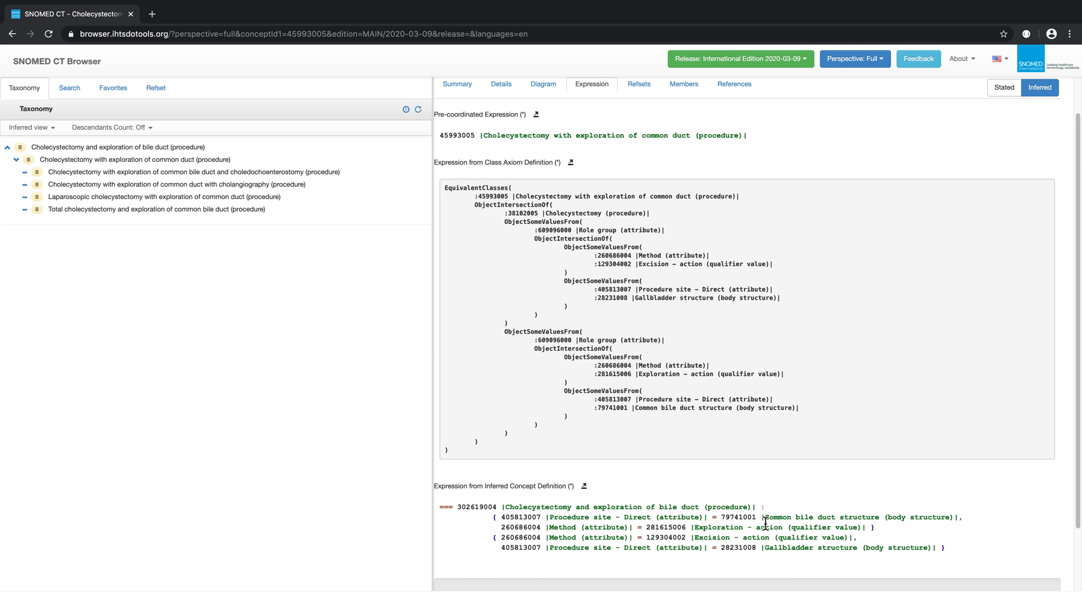
pyautogui.moveTo(976, 491)
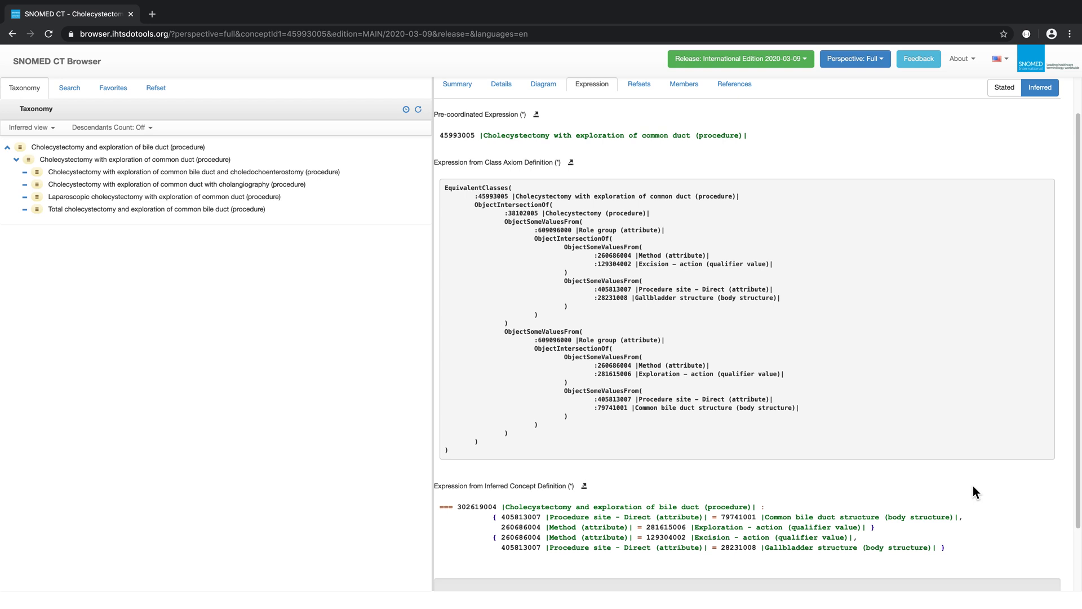
pyautogui.moveTo(969, 311)
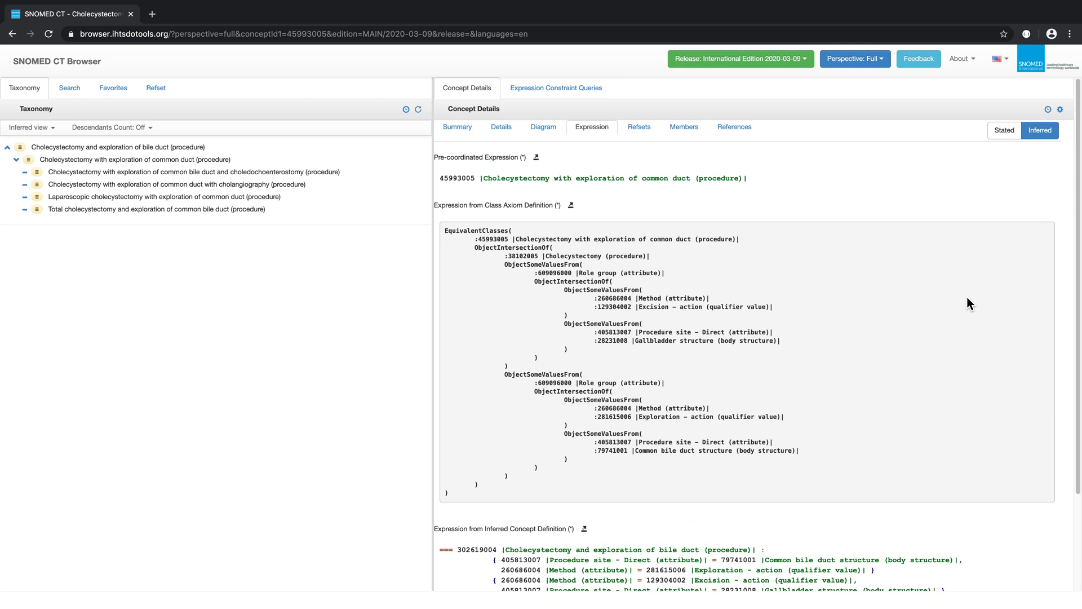
pyautogui.click(457, 128)
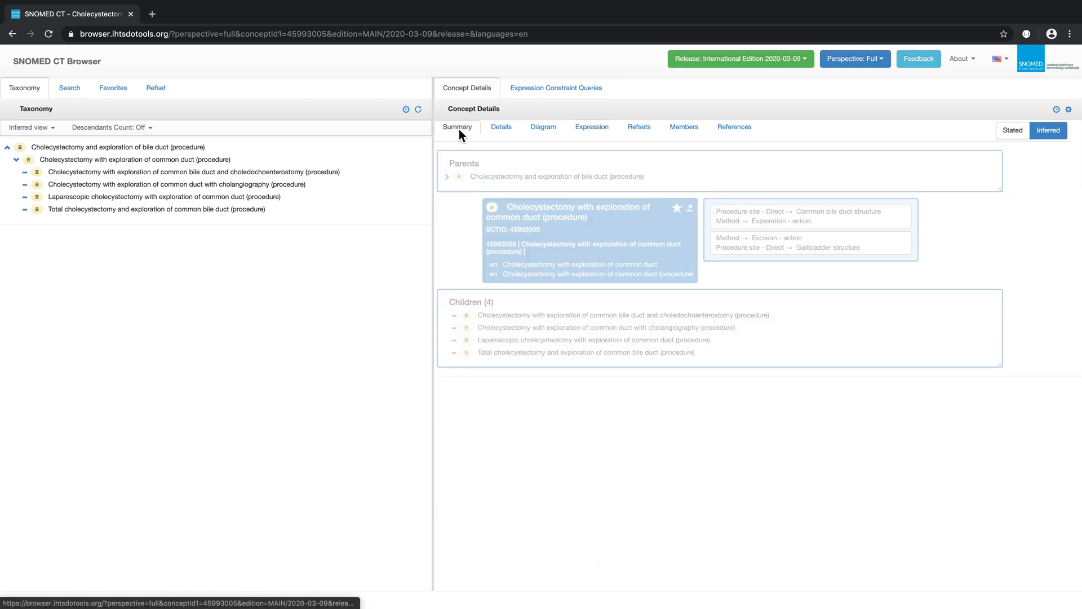
# Revisit Laparoscopic appendectomy (procedure) from the History list, leaving History reopened.
pyautogui.click(1055, 109)
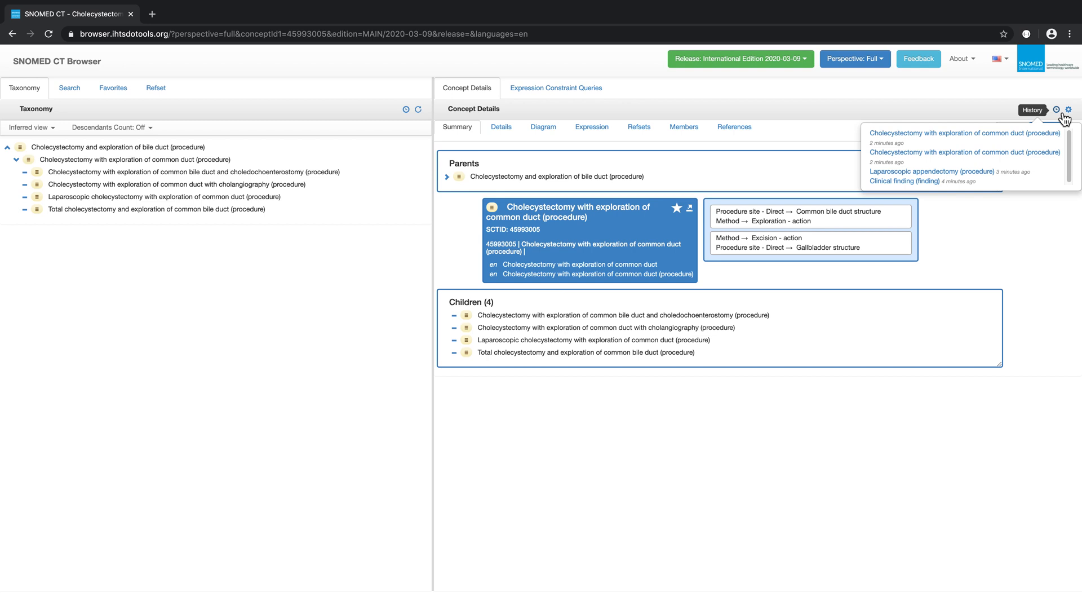
pyautogui.click(933, 171)
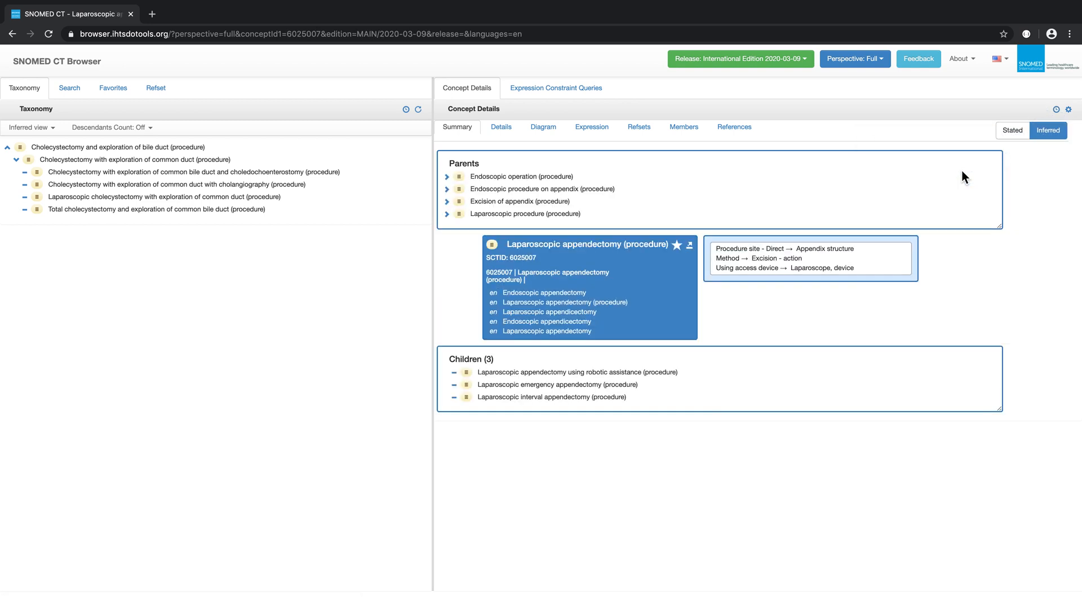
pyautogui.click(1055, 109)
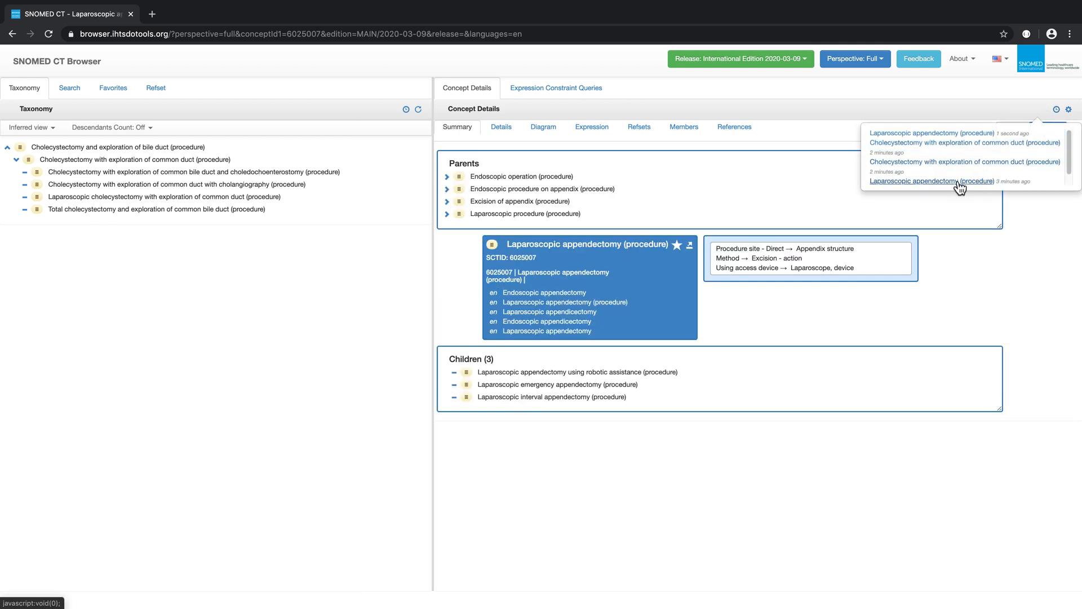